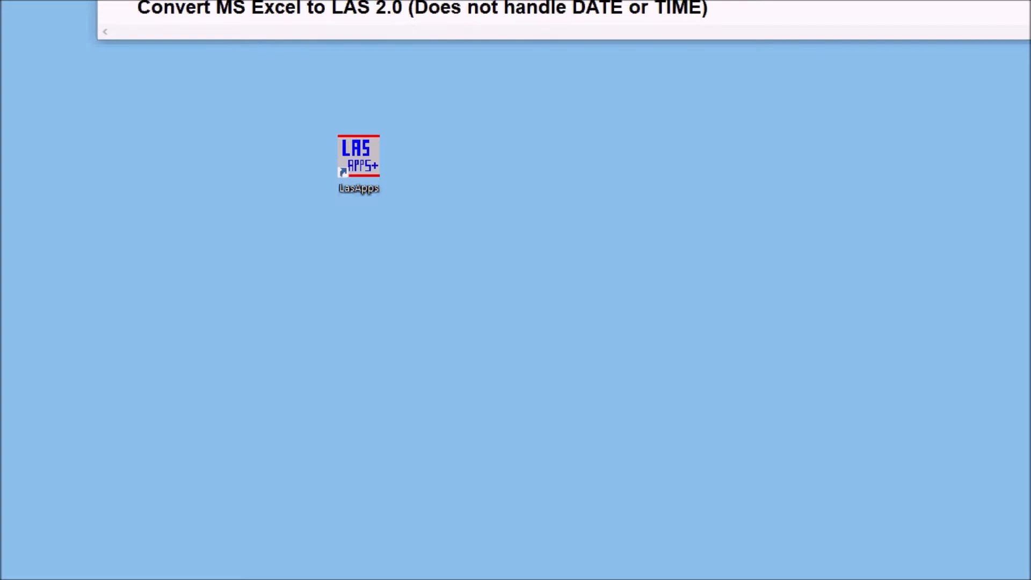
mouse_move(408, 365)
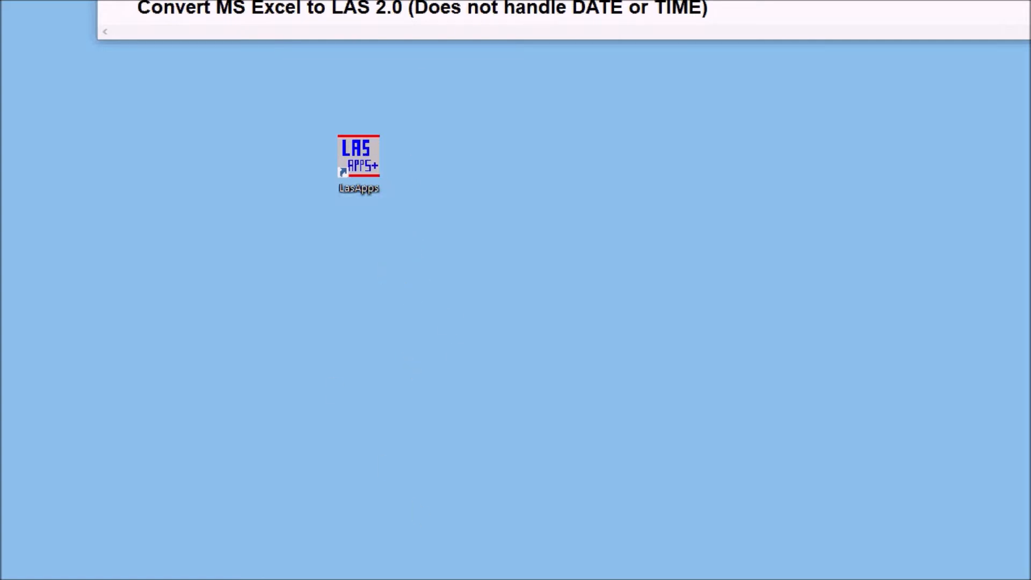
Step: Launch LasApps and set UWI as the well identifier header line instead of API
double_click(358, 158)
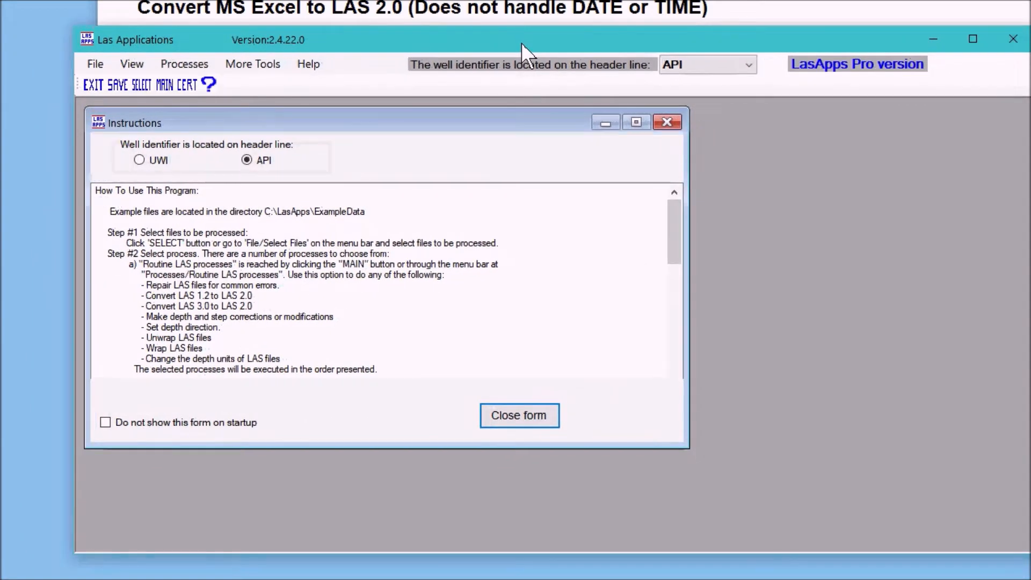
mouse_move(338, 492)
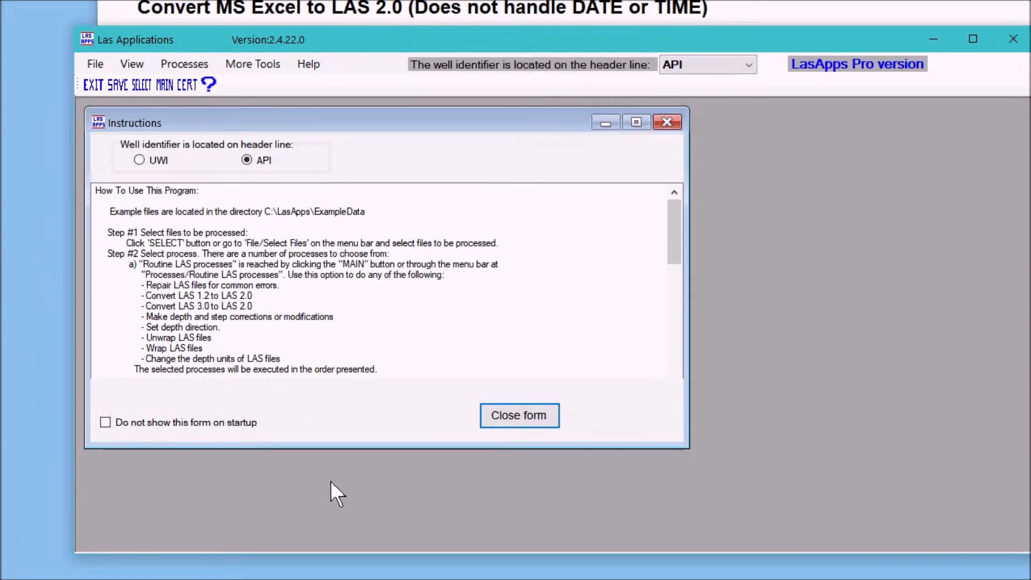
click(246, 160)
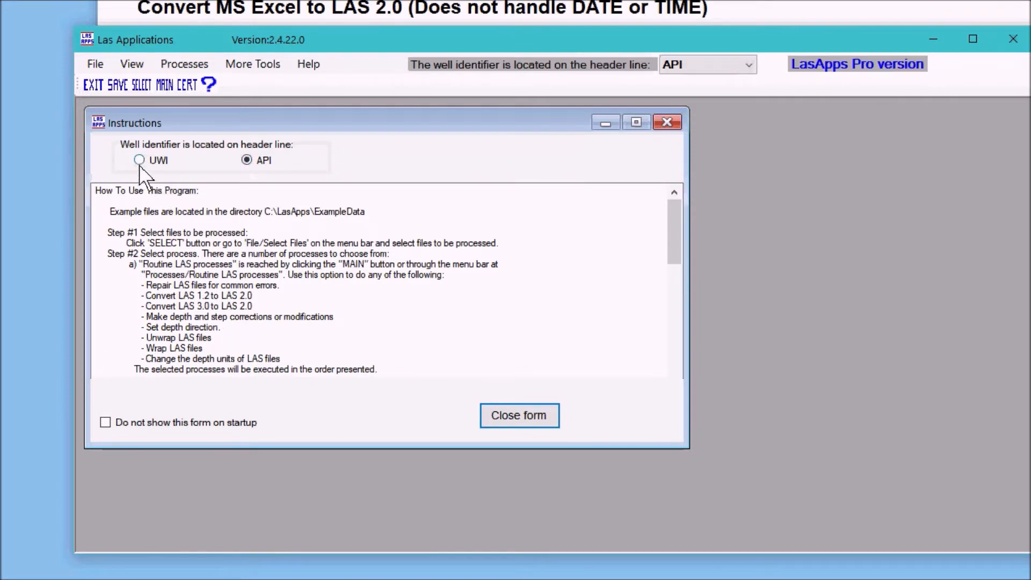
click(138, 160)
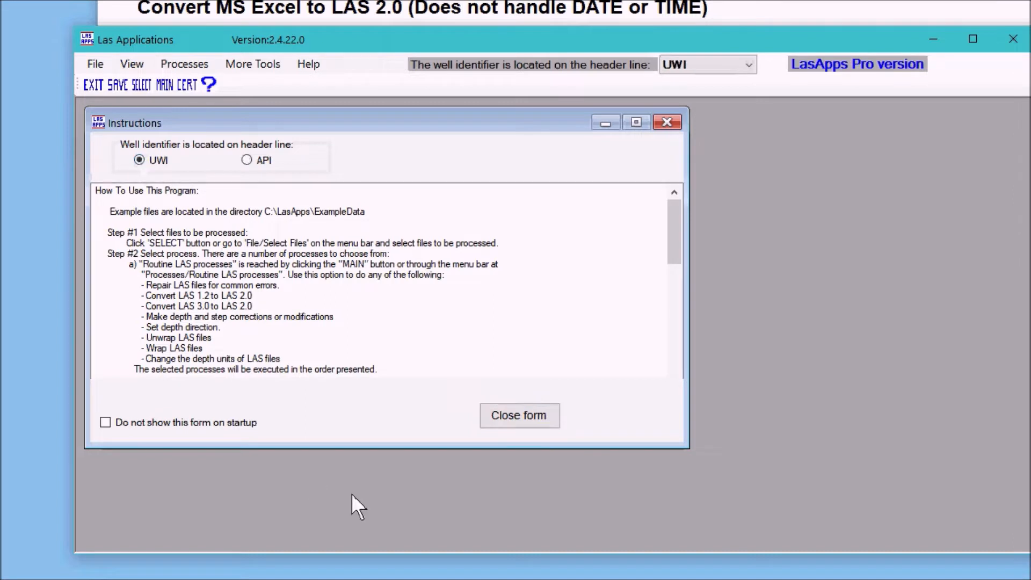
Step: Close the Instructions window and open the More Tools menu
click(519, 415)
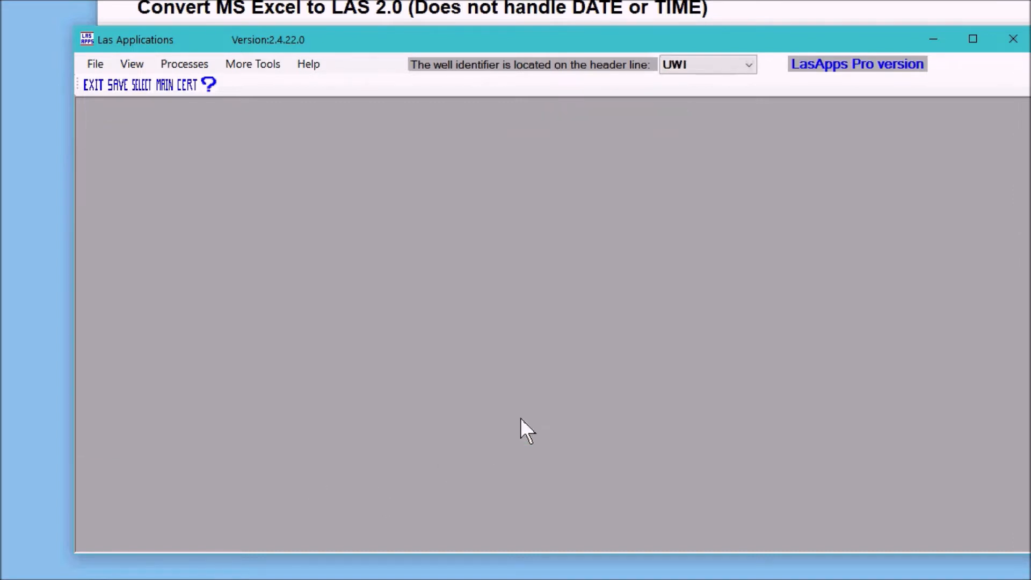
mouse_move(474, 392)
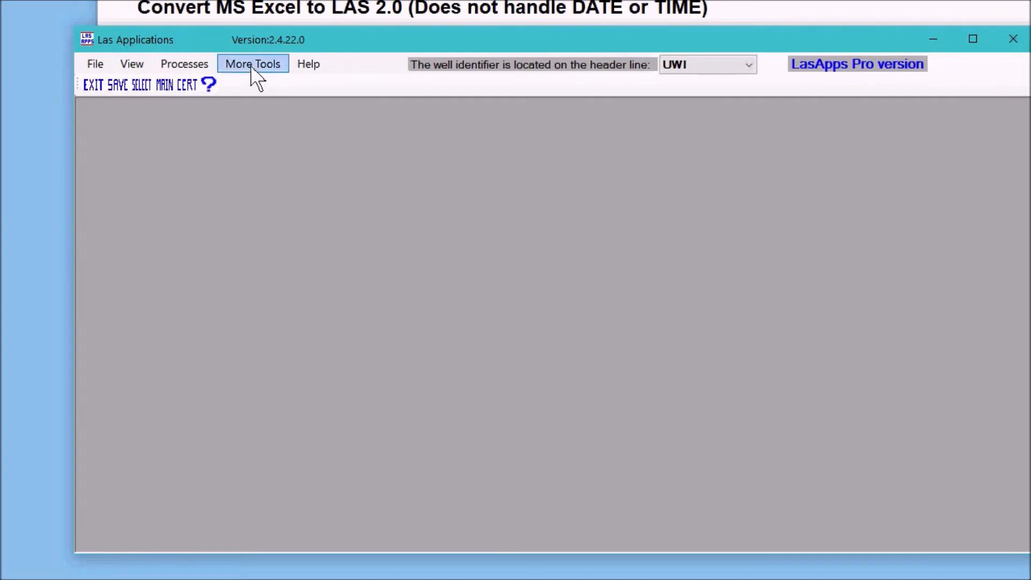
click(252, 64)
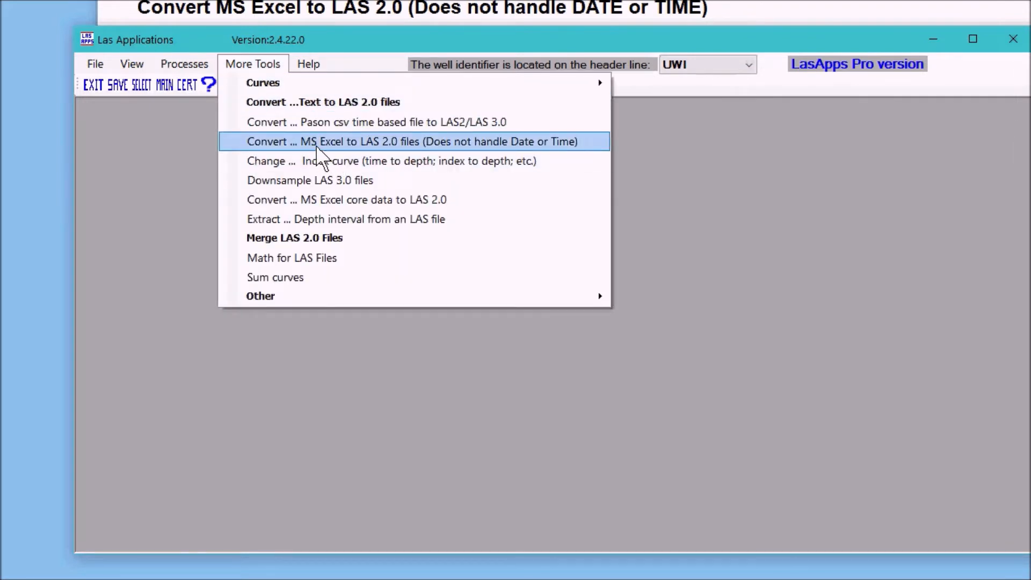
Step: Start the 'Convert MS Excel to LAS 2.0 files' tool from More Tools
click(412, 141)
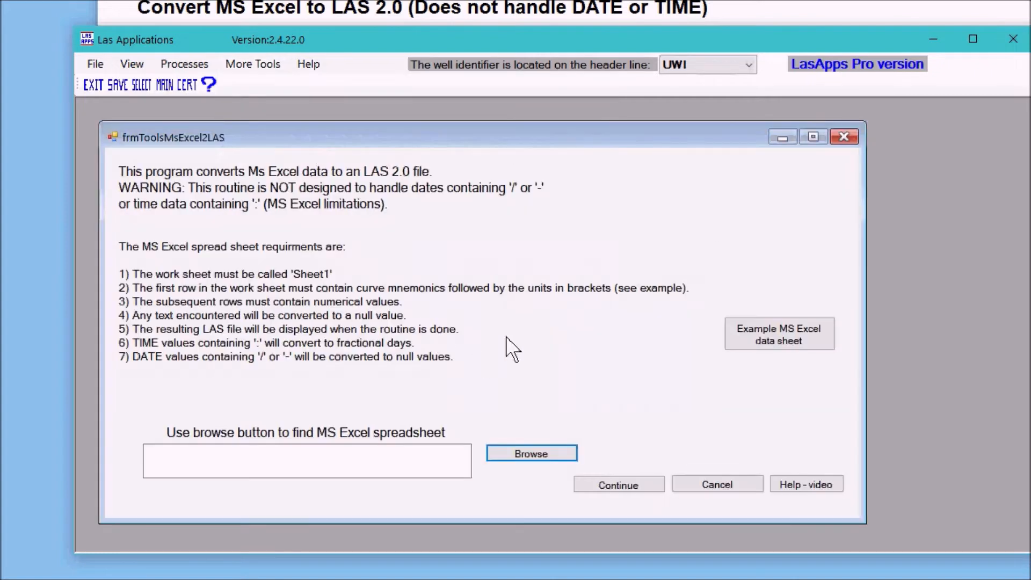
mouse_move(501, 146)
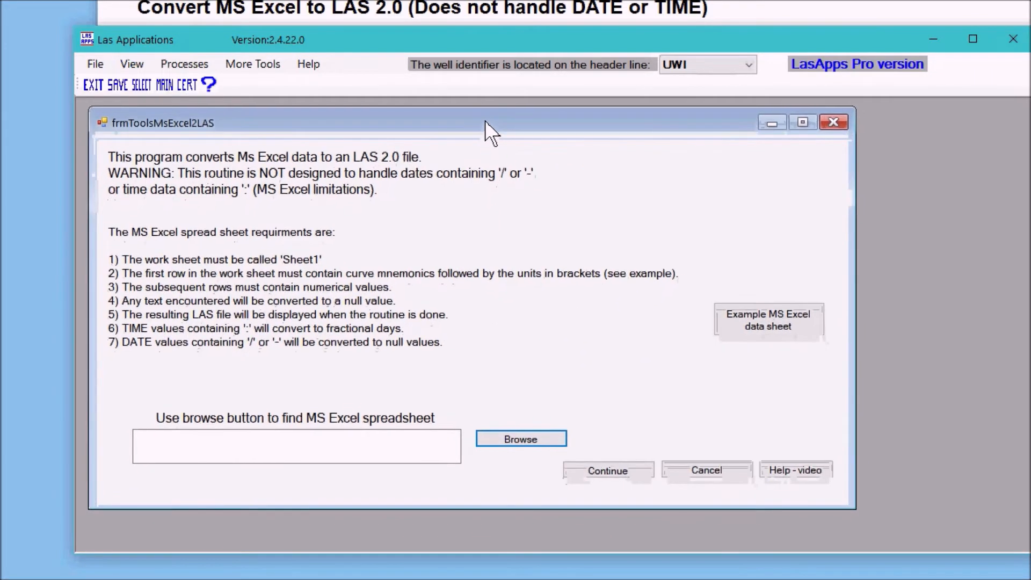
mouse_move(798, 240)
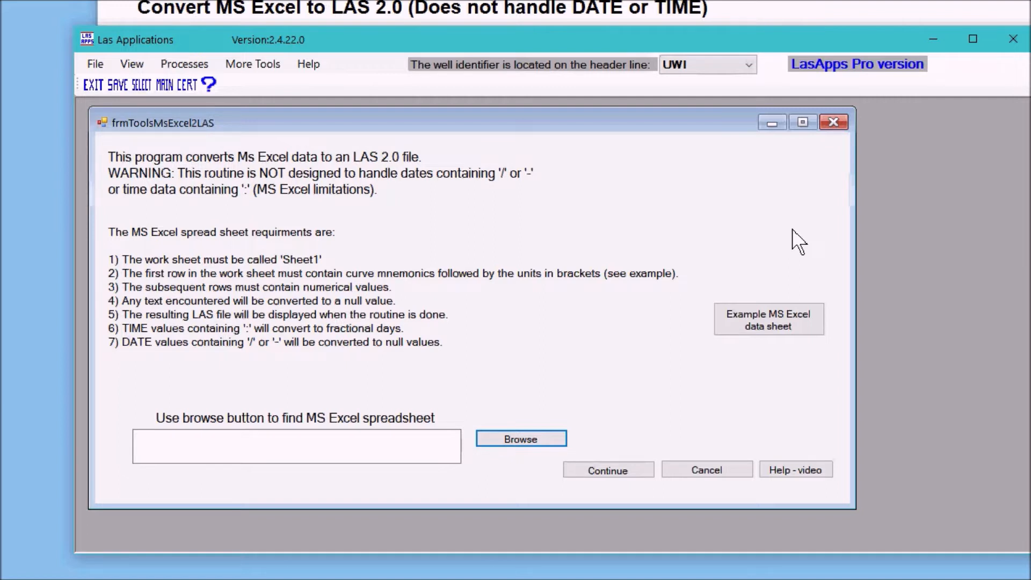
mouse_move(793, 226)
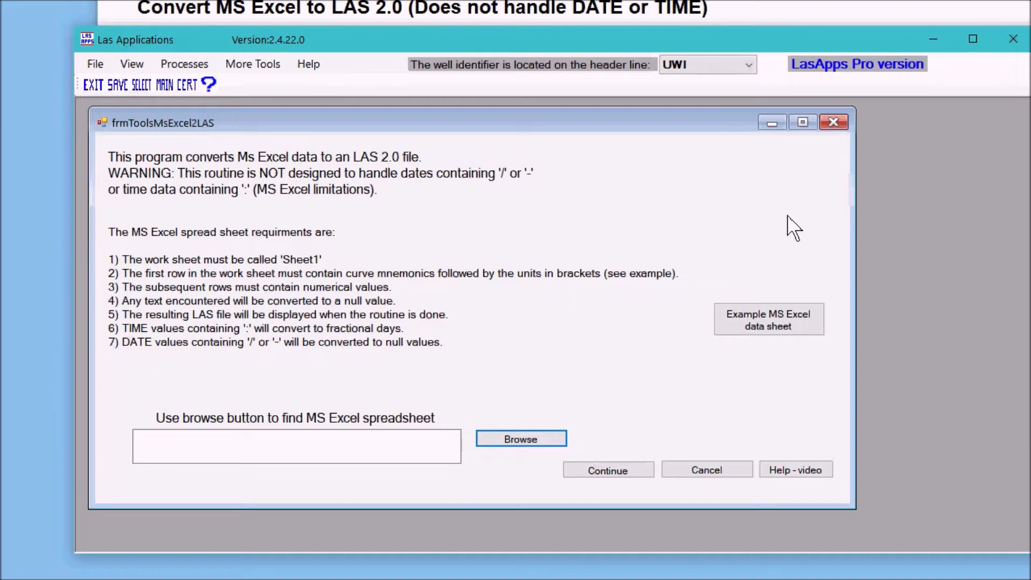
mouse_move(565, 375)
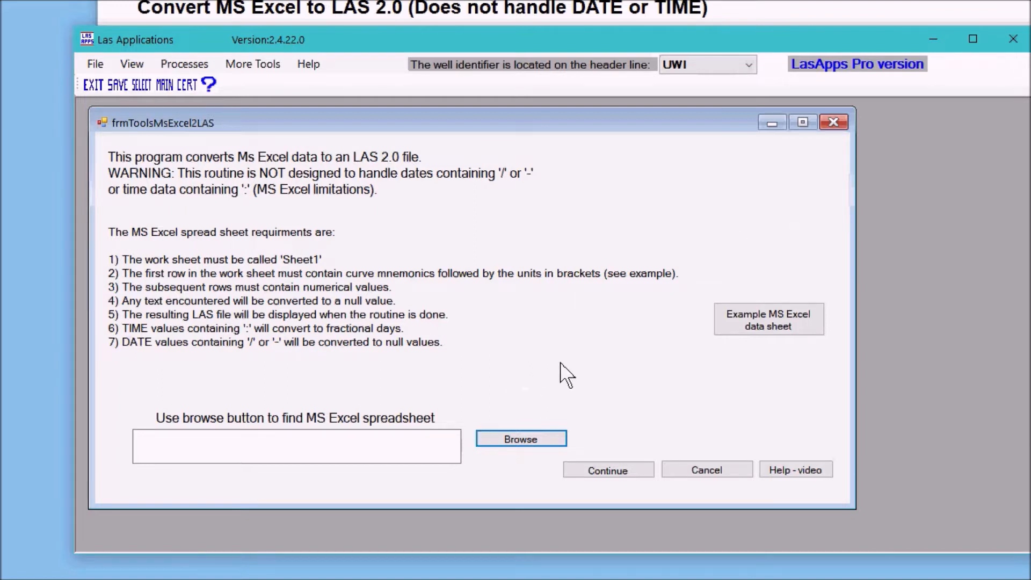
mouse_move(312, 316)
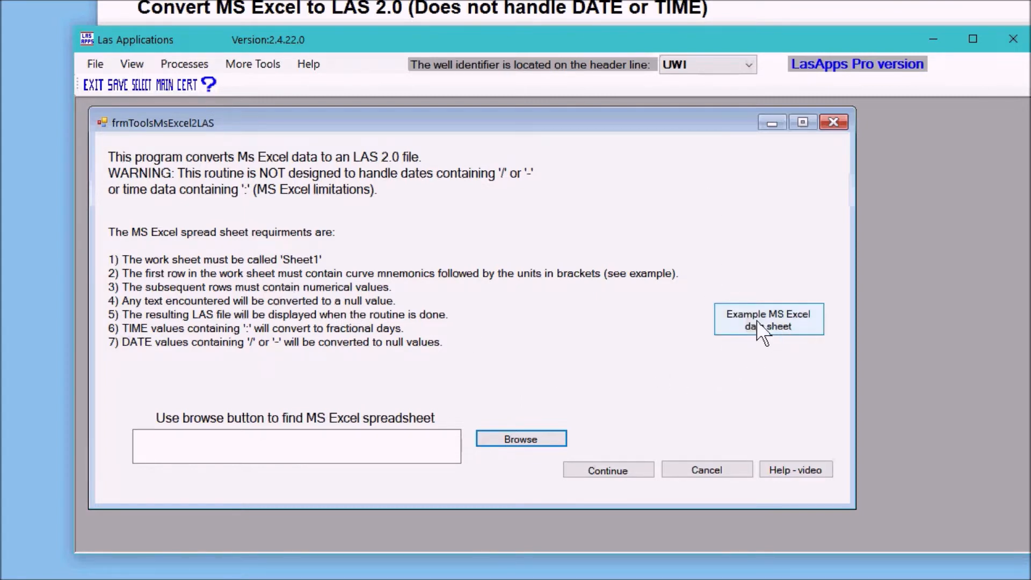
Step: Show the example MS Excel data sheet with Depth (ft) and CALA (in) columns
click(767, 319)
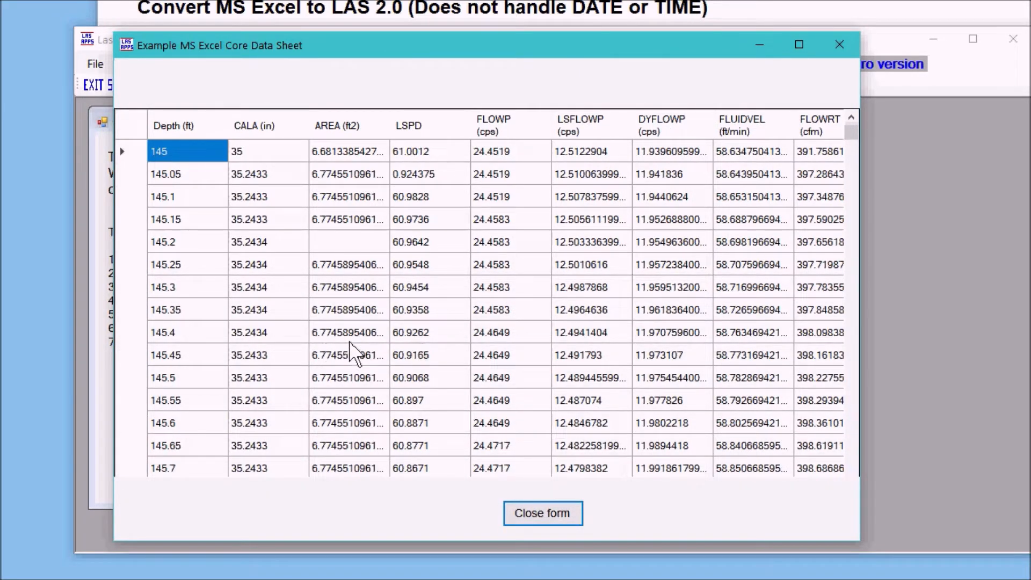
mouse_move(181, 138)
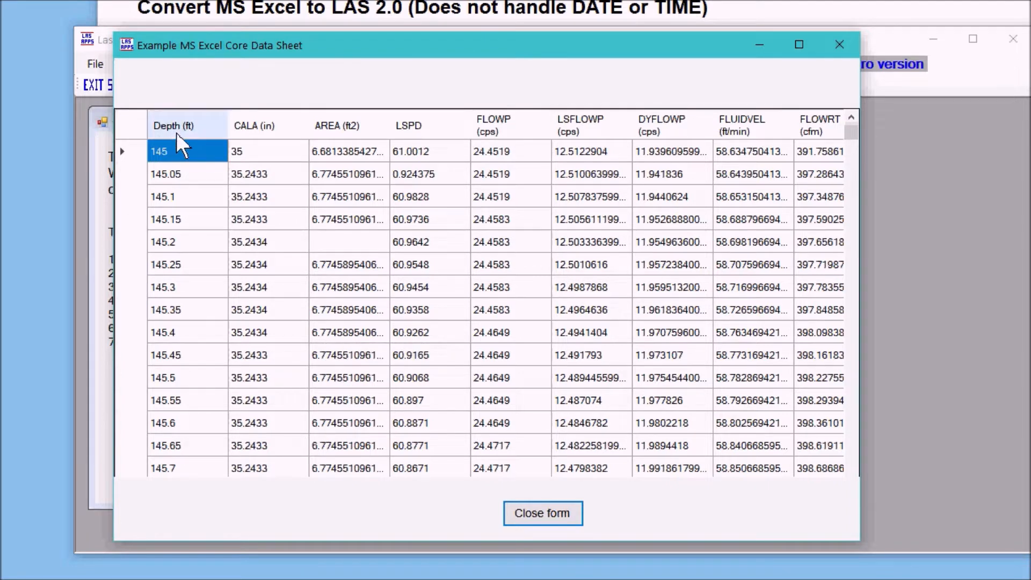
mouse_move(272, 144)
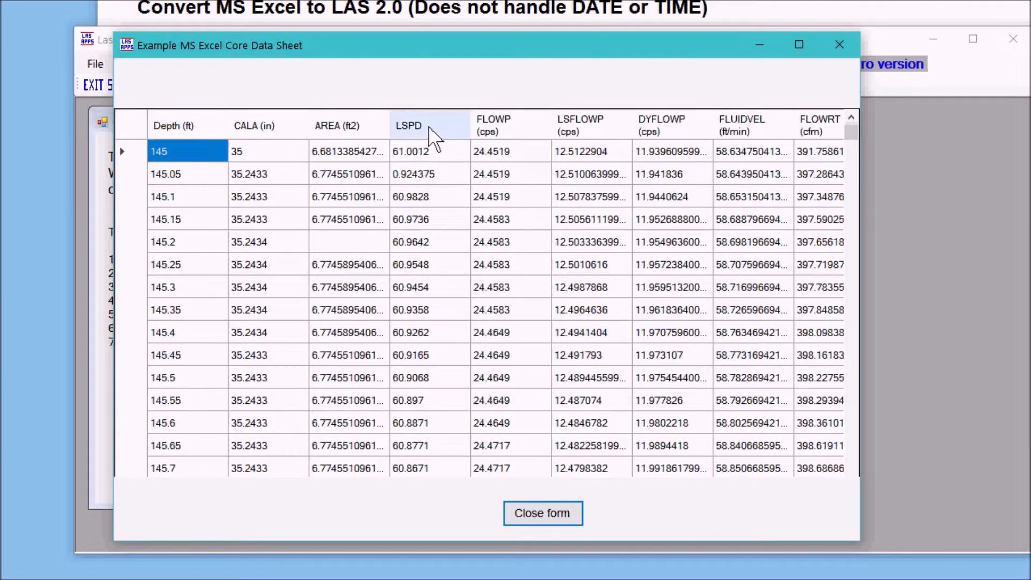
mouse_move(444, 138)
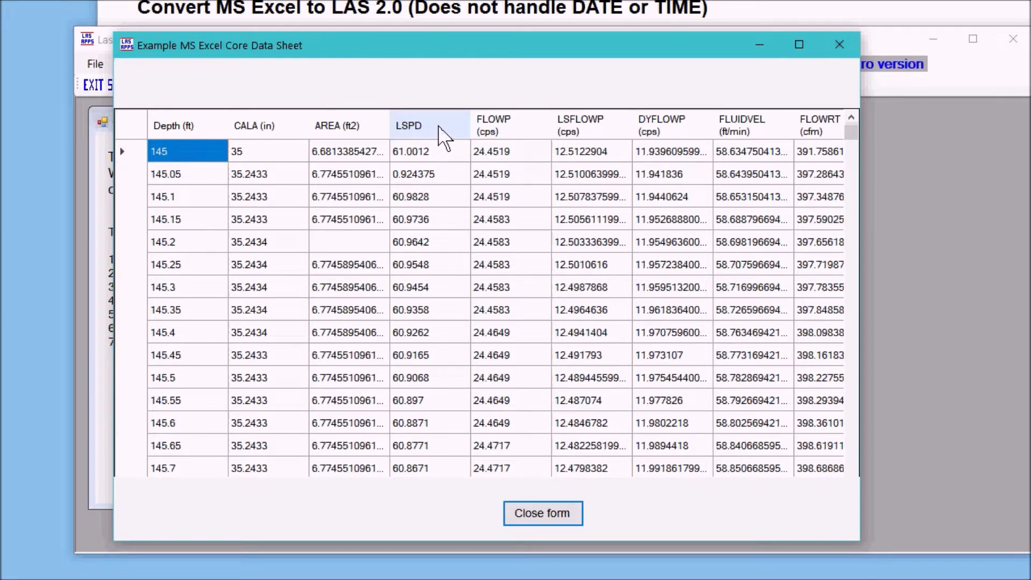
mouse_move(387, 339)
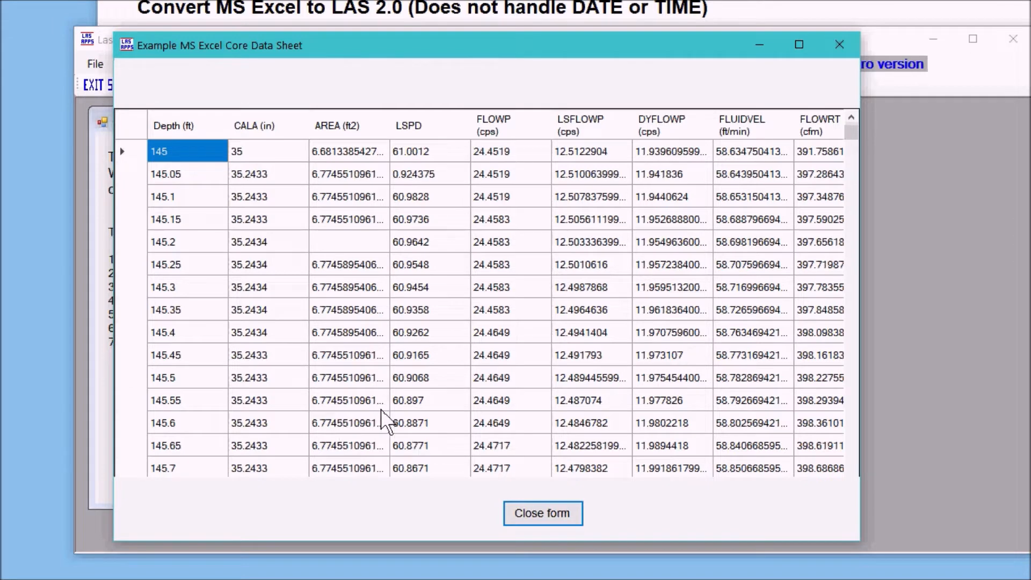
mouse_move(430, 399)
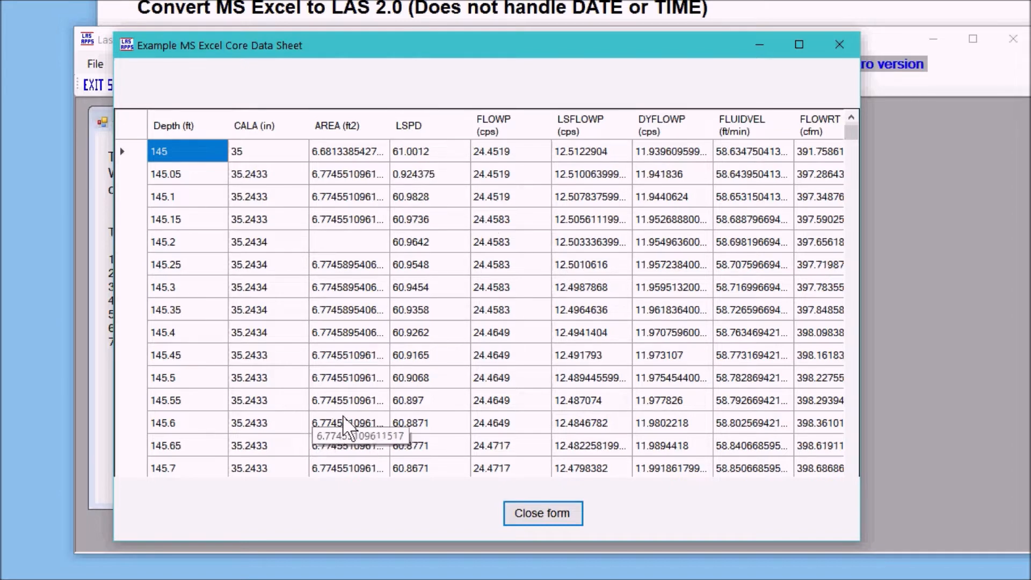
mouse_move(263, 387)
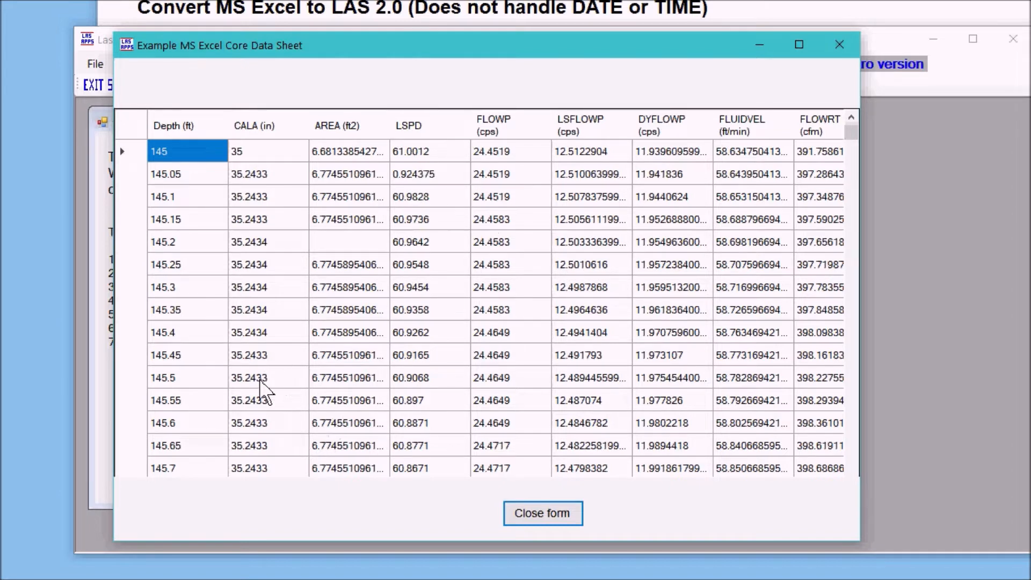
mouse_move(336, 250)
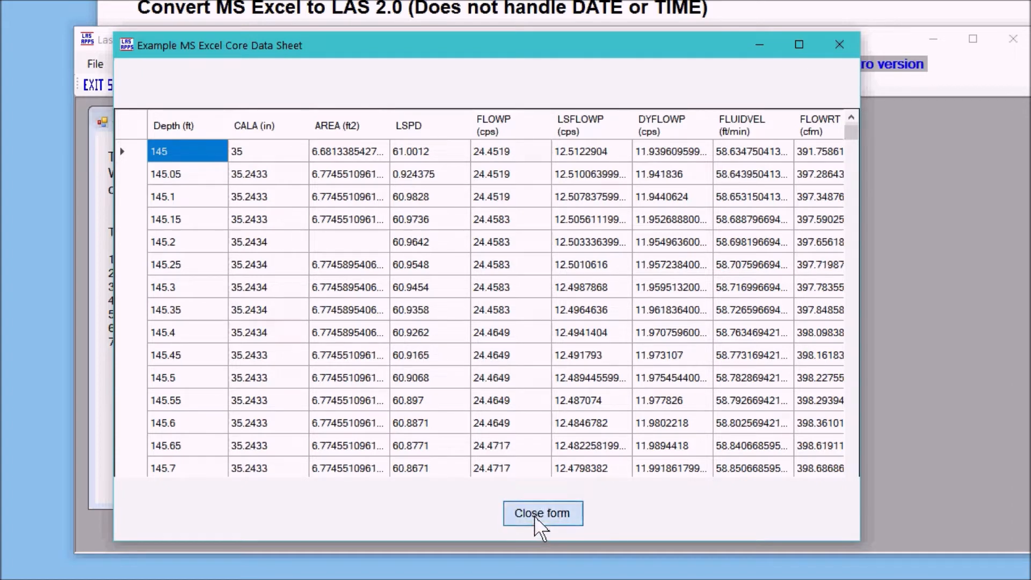
Step: Close the example sheet and browse into the LasApps folder on drive C
click(542, 512)
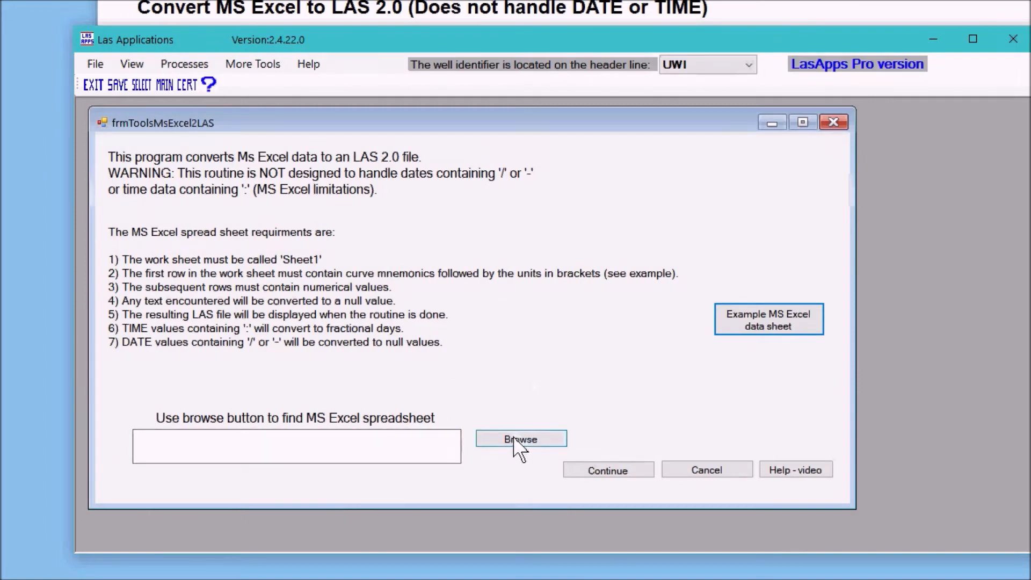
click(521, 438)
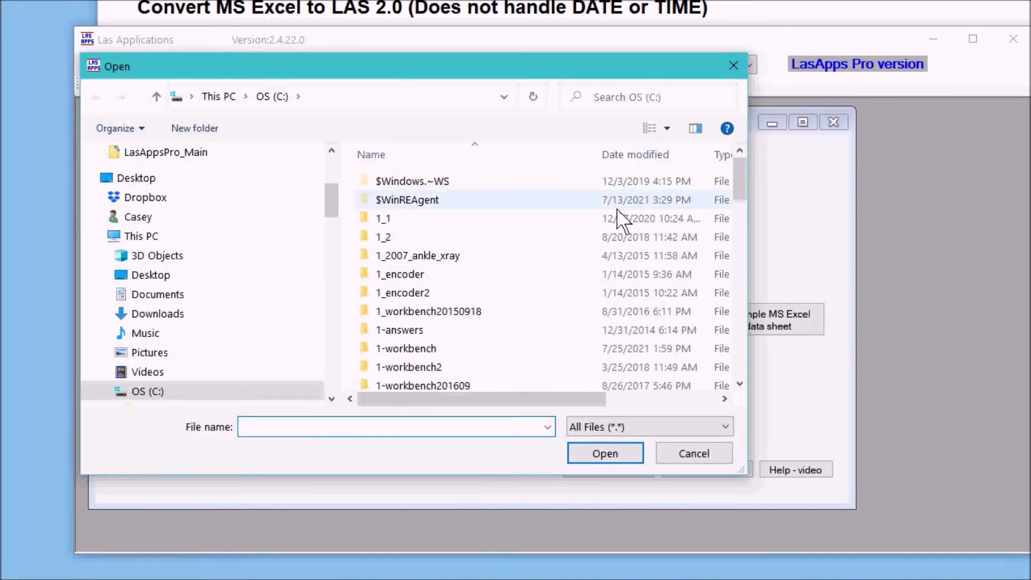
click(418, 255)
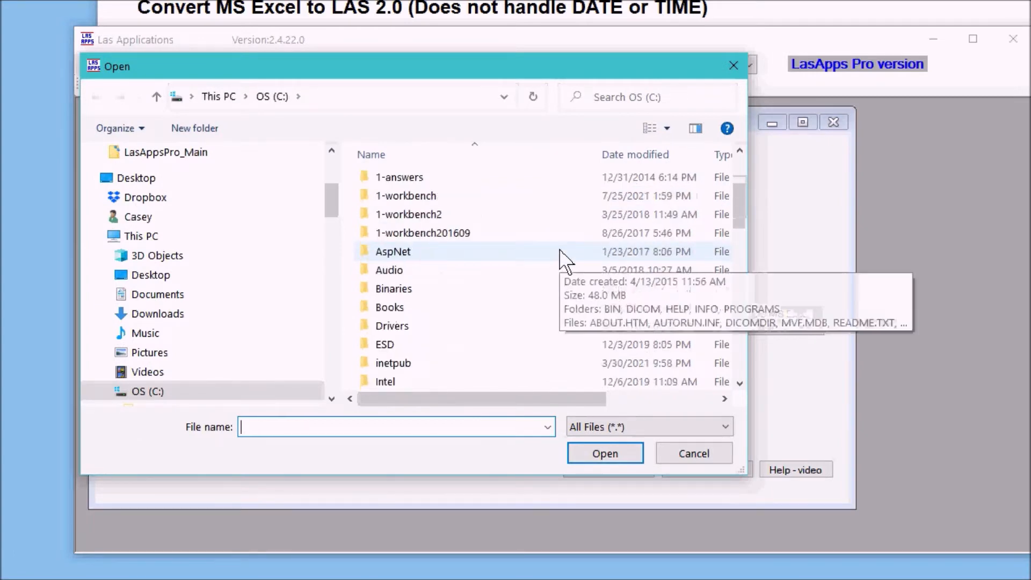
scroll(down, 3)
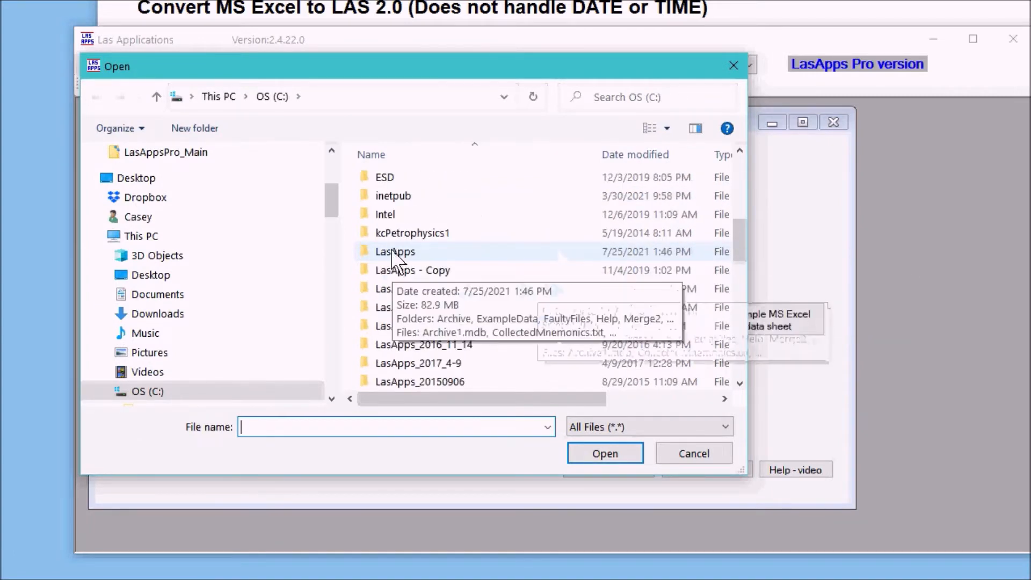
double_click(395, 251)
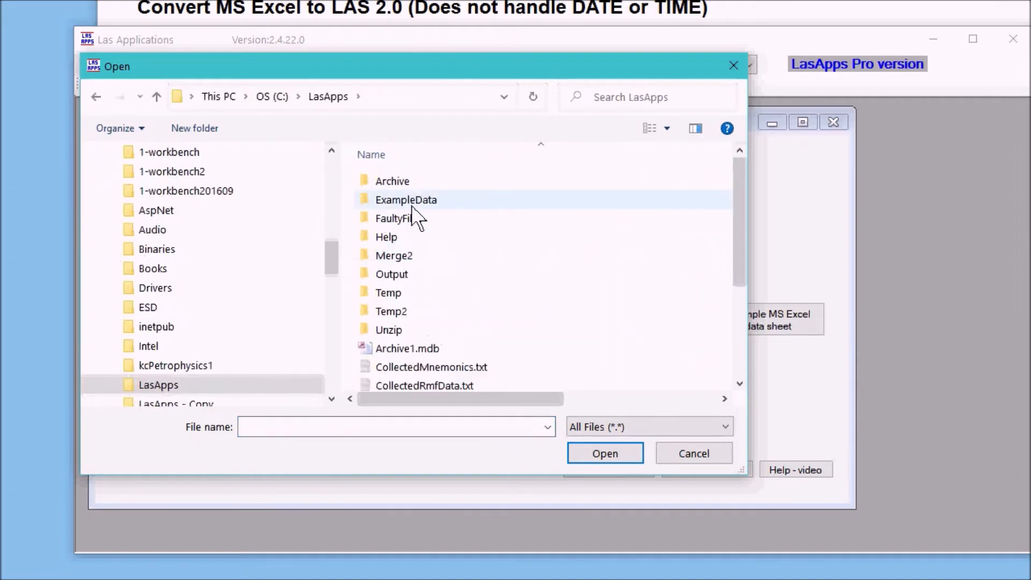
Step: Load Example1.xlsx from ExampleData\04c) MS Excel to LAS into the converter
double_click(406, 199)
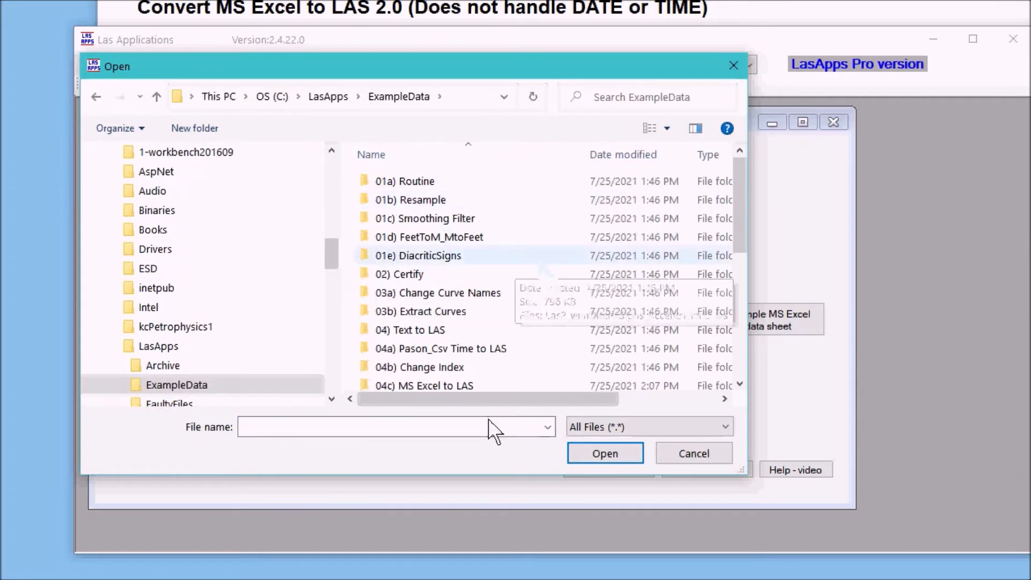
scroll(down, 3)
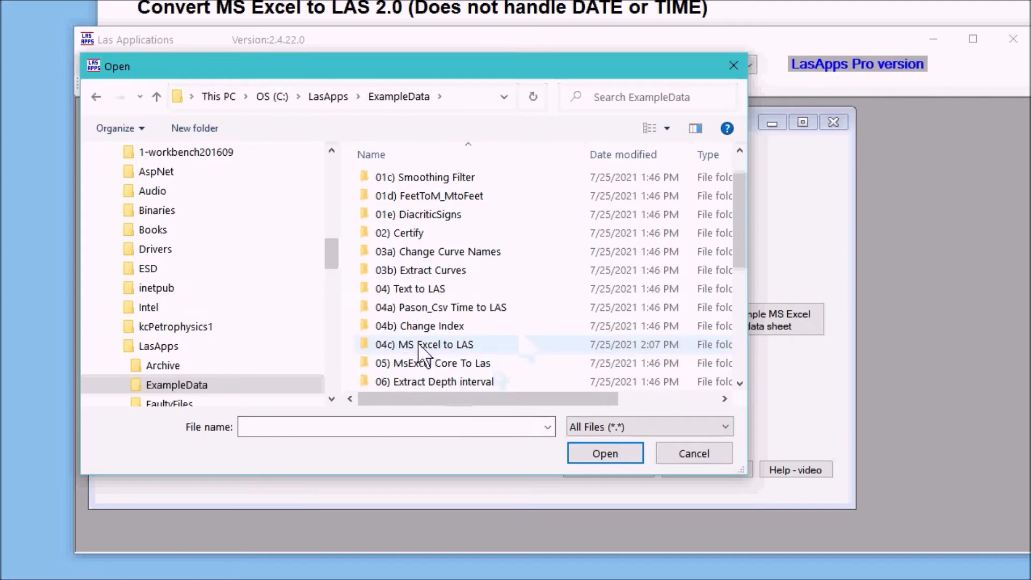
mouse_move(424, 344)
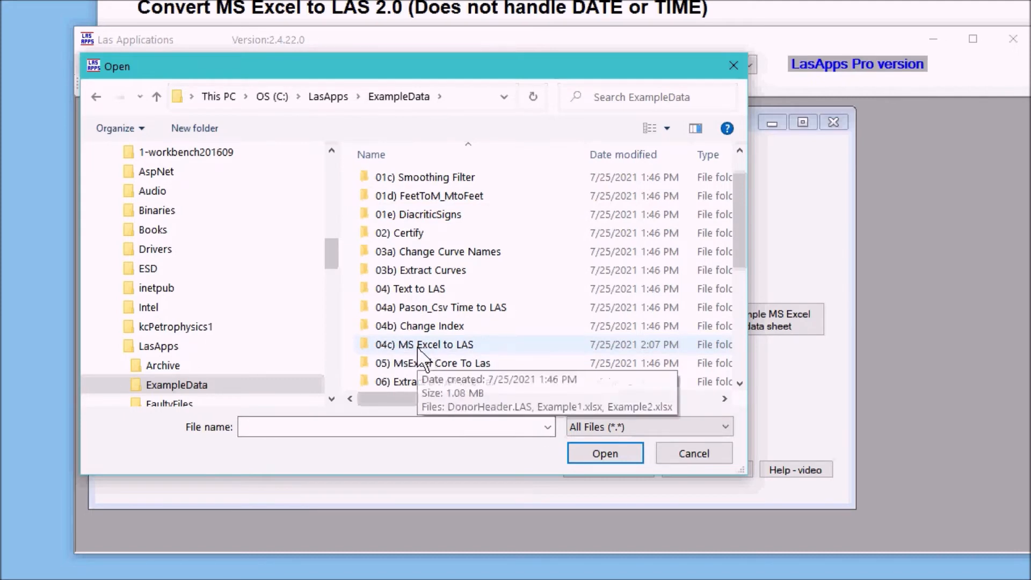
double_click(424, 344)
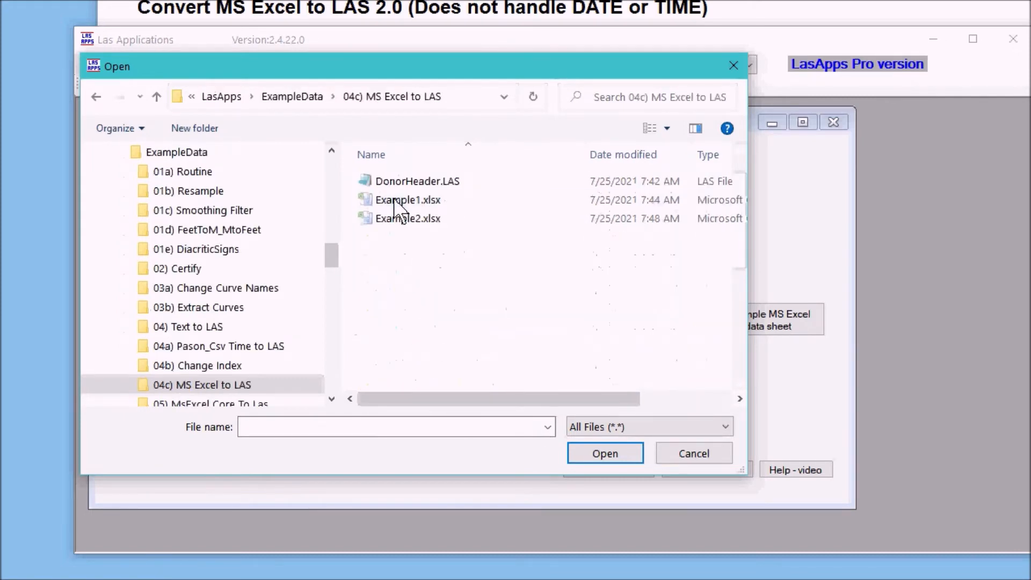
click(408, 200)
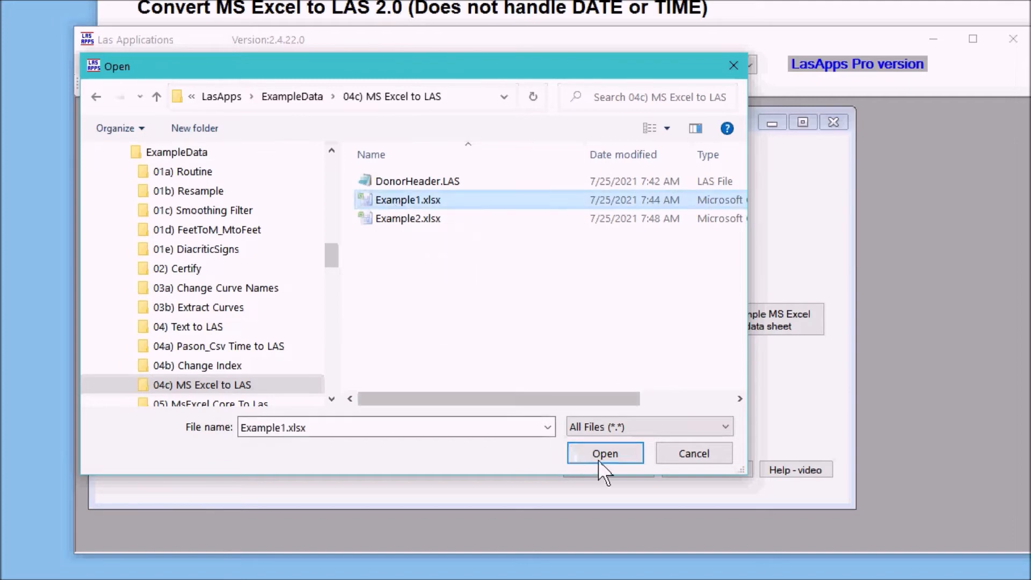
click(604, 453)
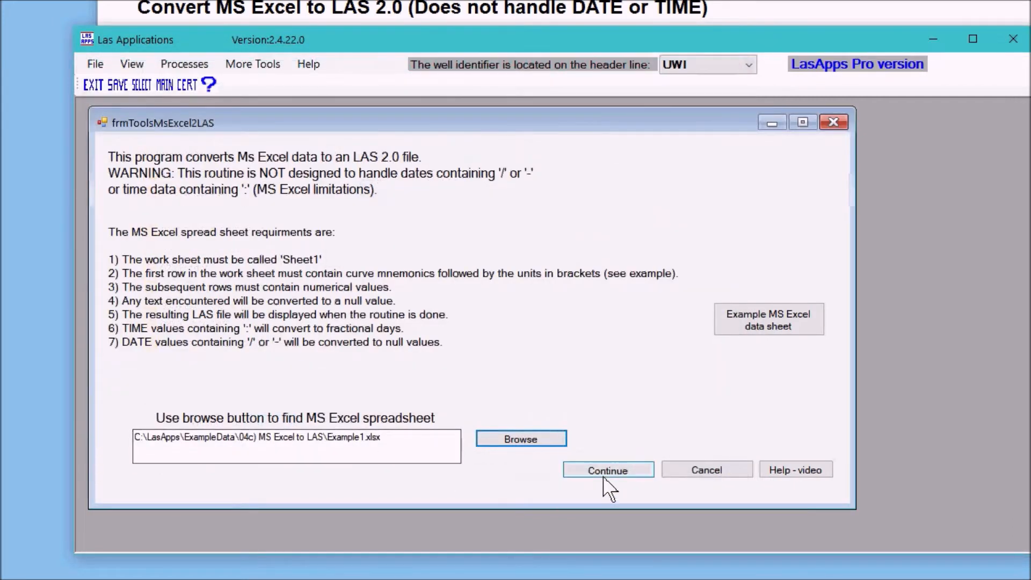
Step: Load the spreadsheet data, choose 'Get header from a donor LAS file', and browse for it
click(607, 469)
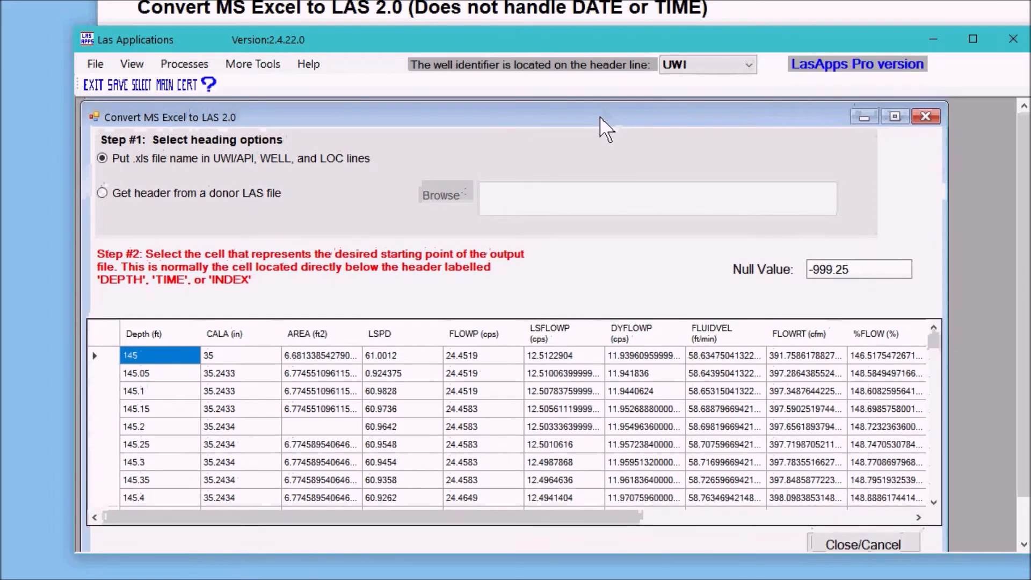
mouse_move(579, 279)
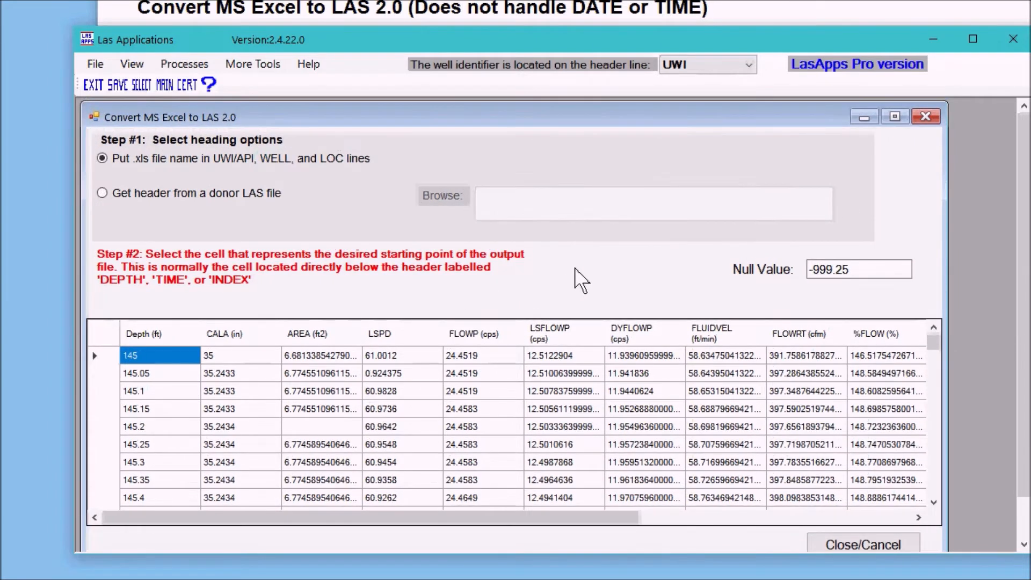
mouse_move(335, 200)
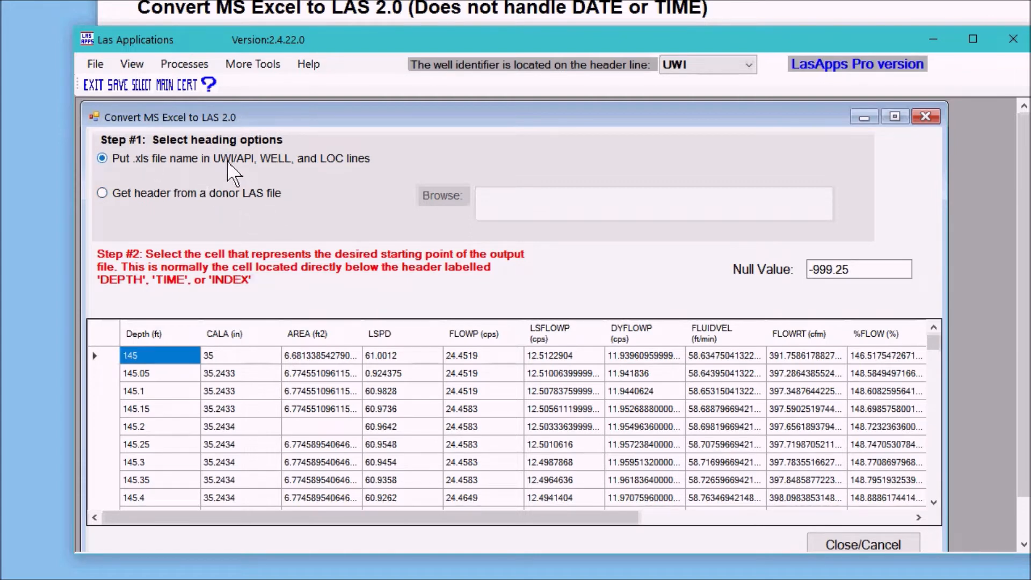
mouse_move(345, 171)
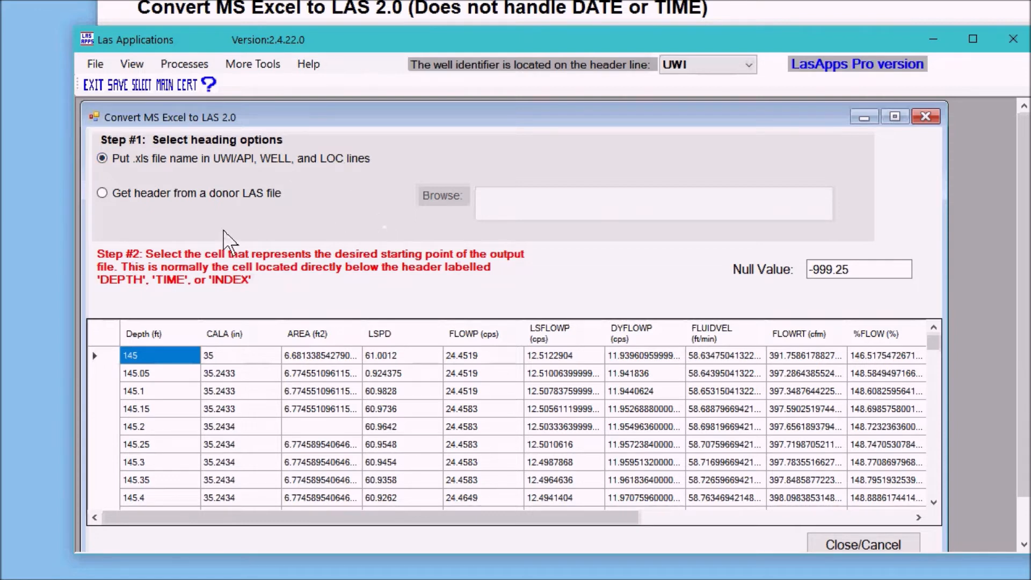
mouse_move(329, 226)
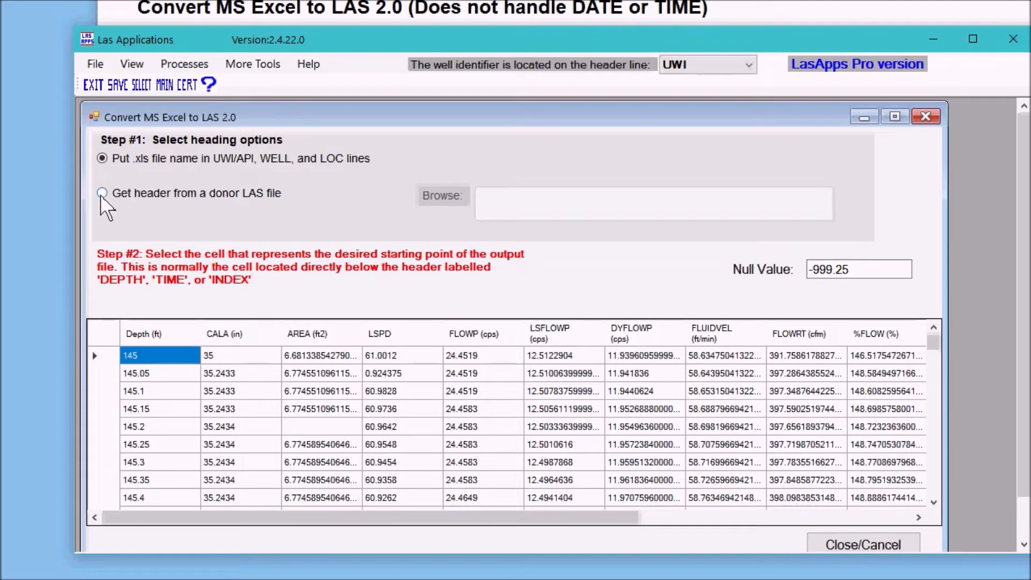
click(102, 193)
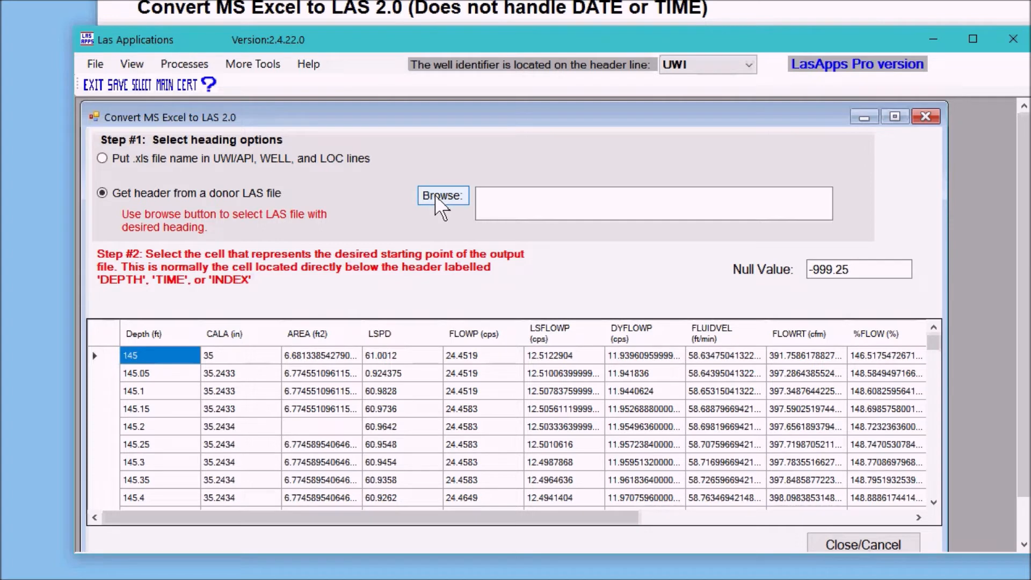
mouse_move(442, 208)
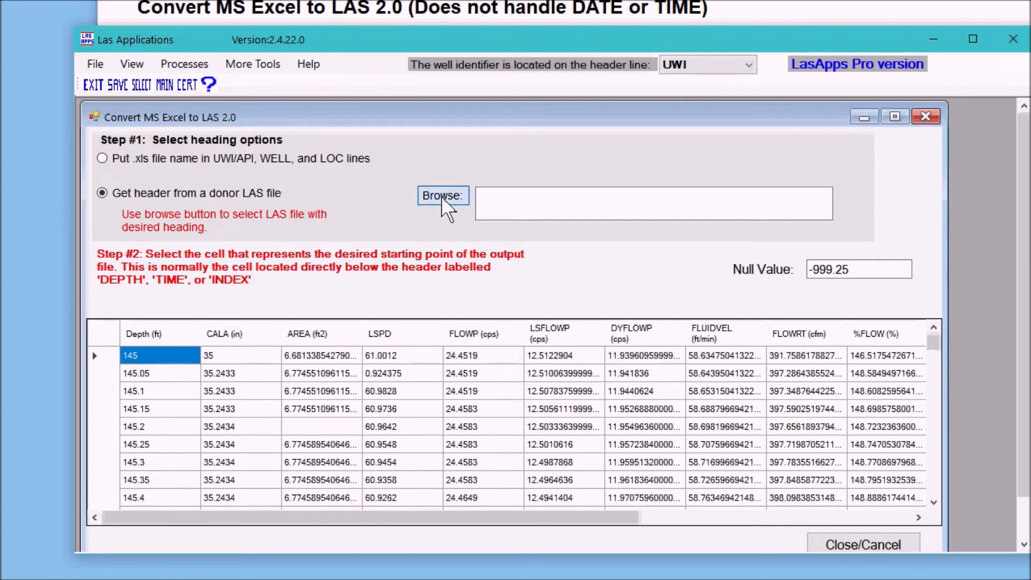
click(442, 196)
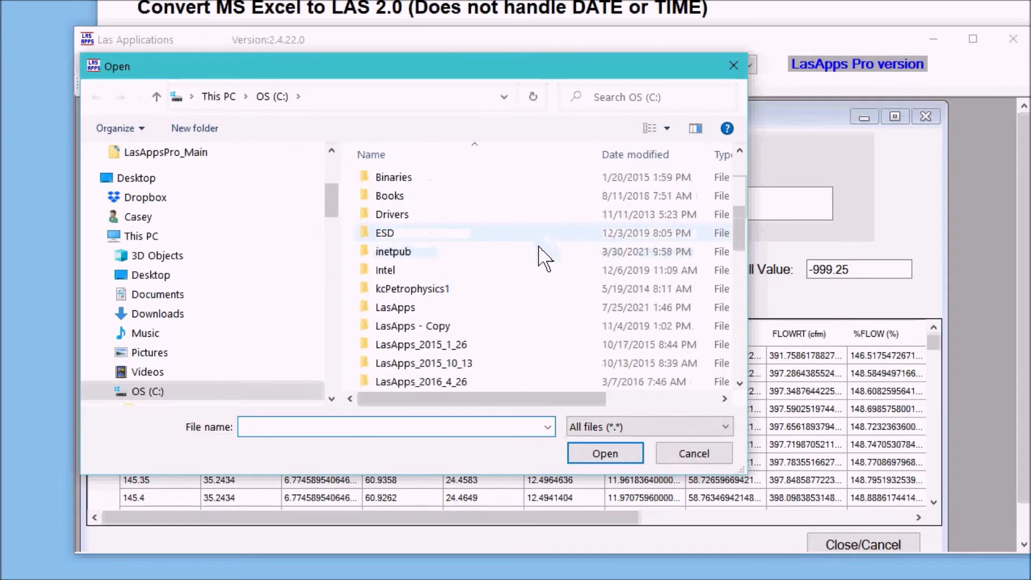
Step: Select DonorHeader.LAS from LasApps\ExampleData\04c) MS Excel to LAS as the donor header
double_click(395, 307)
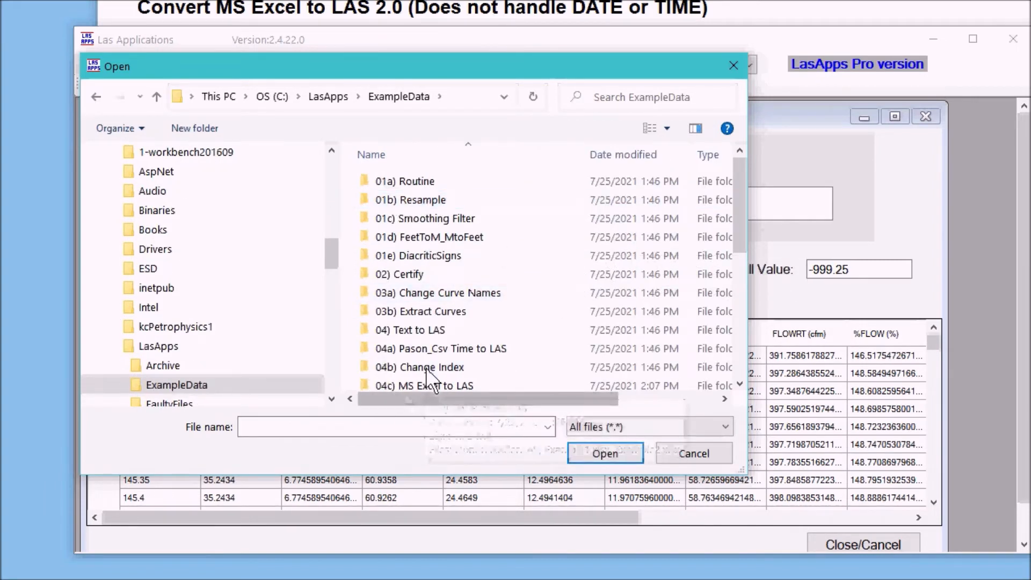
scroll(down, 3)
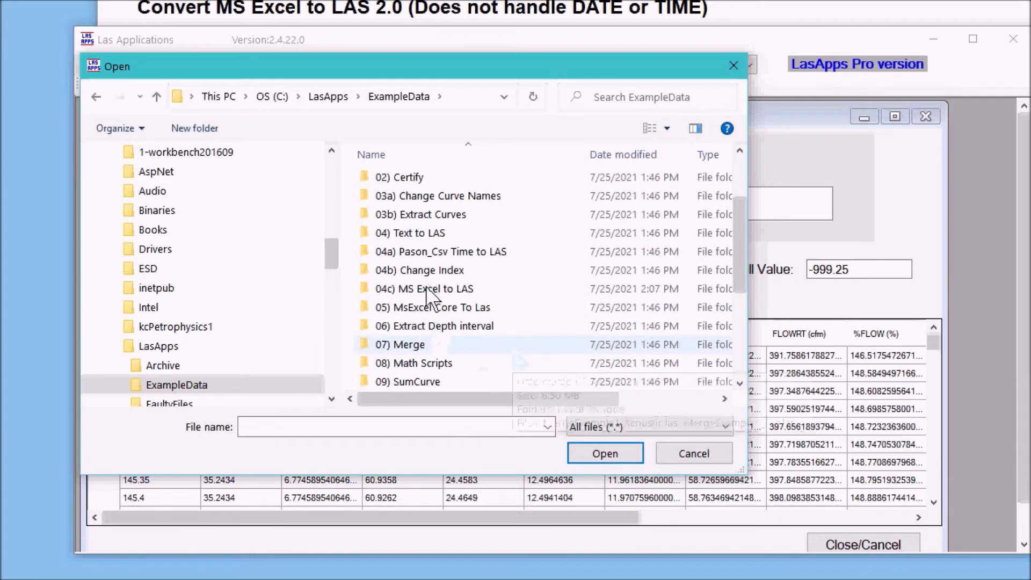
double_click(424, 287)
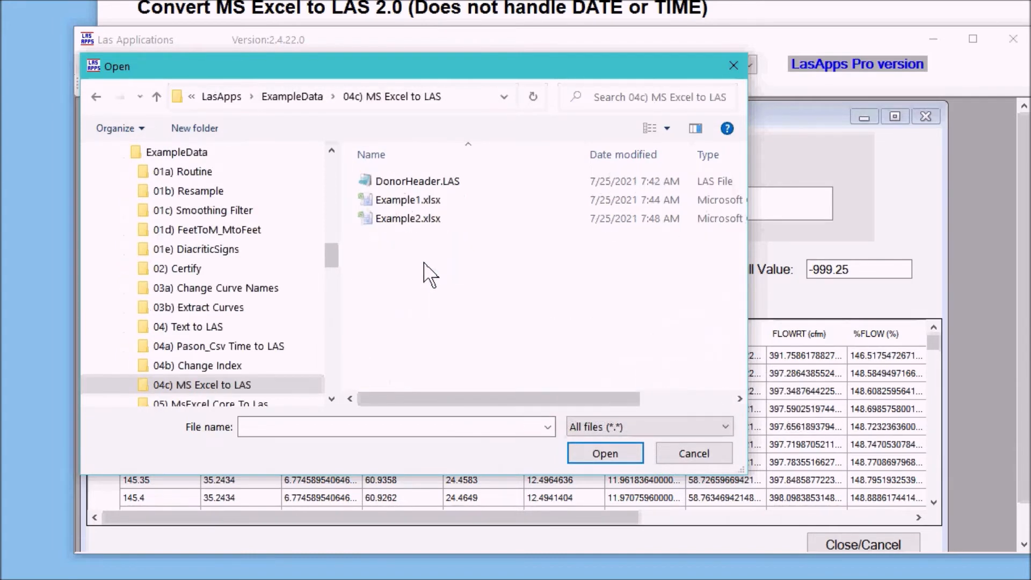
click(416, 181)
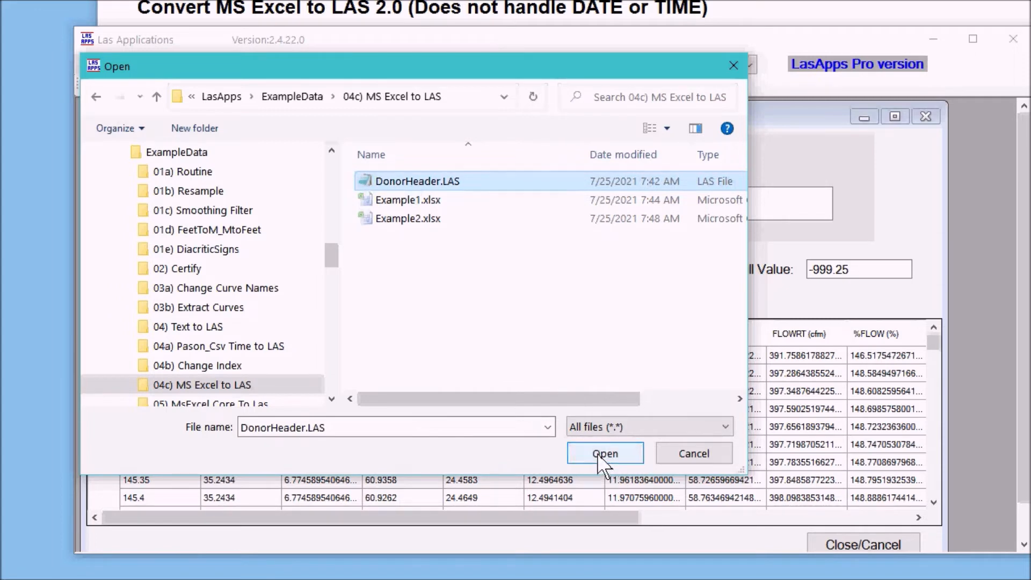
click(604, 453)
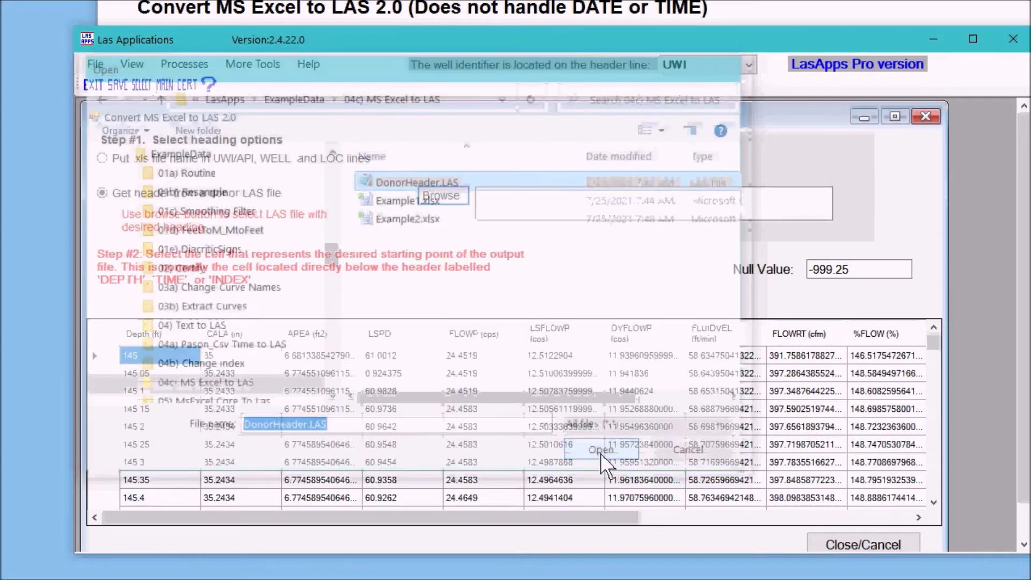
click(600, 450)
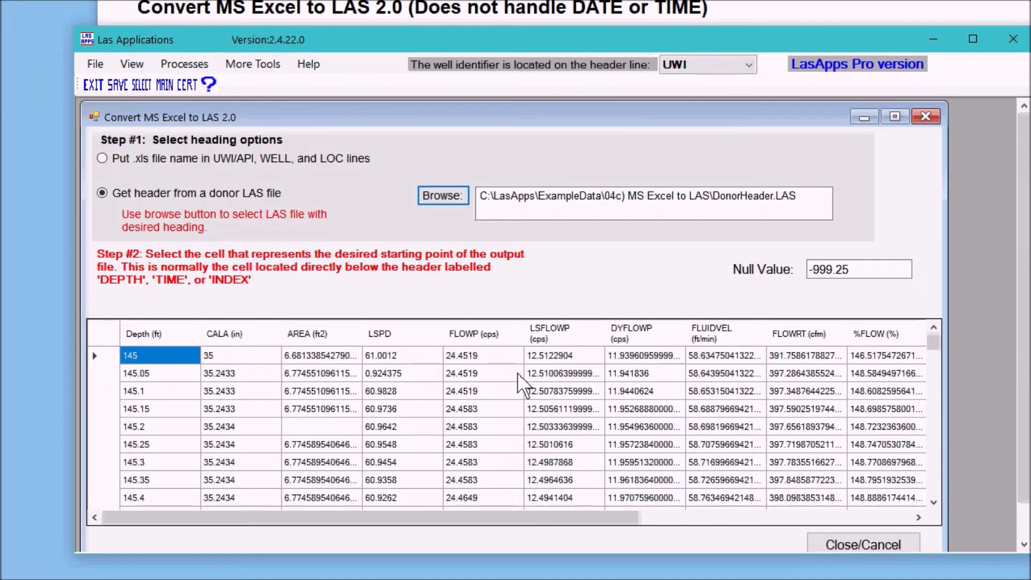
mouse_move(200, 276)
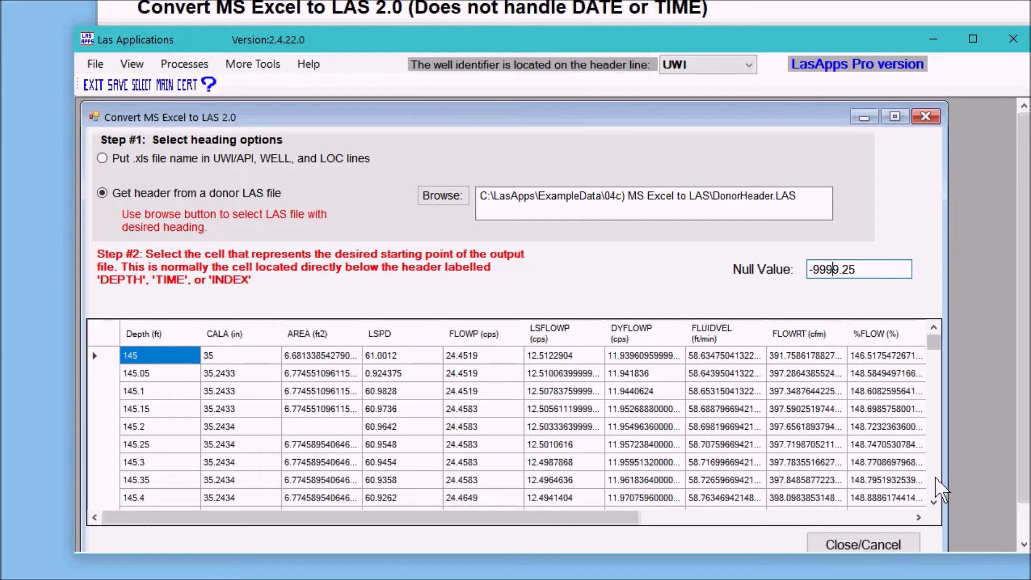
mouse_move(616, 284)
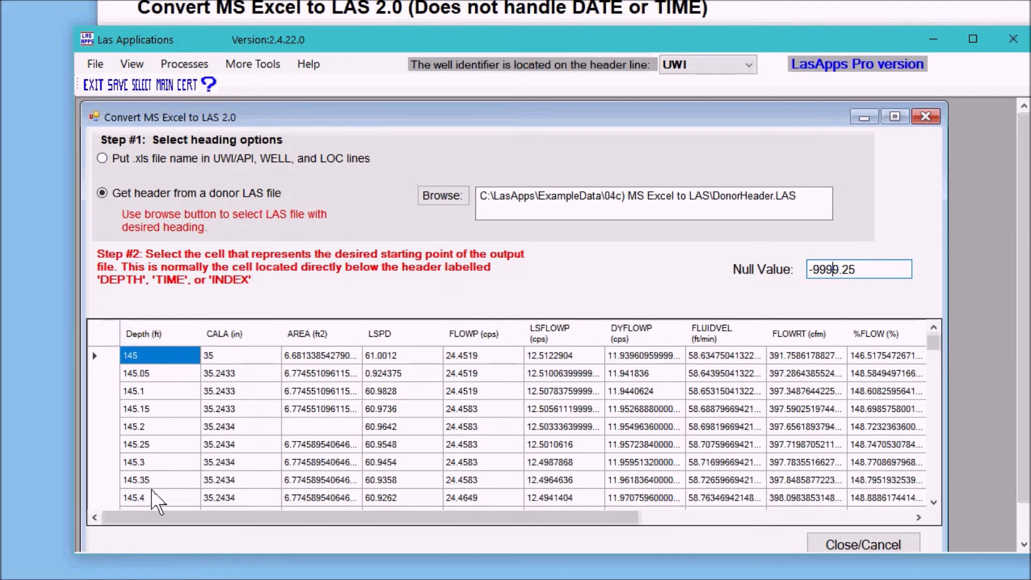
mouse_move(144, 475)
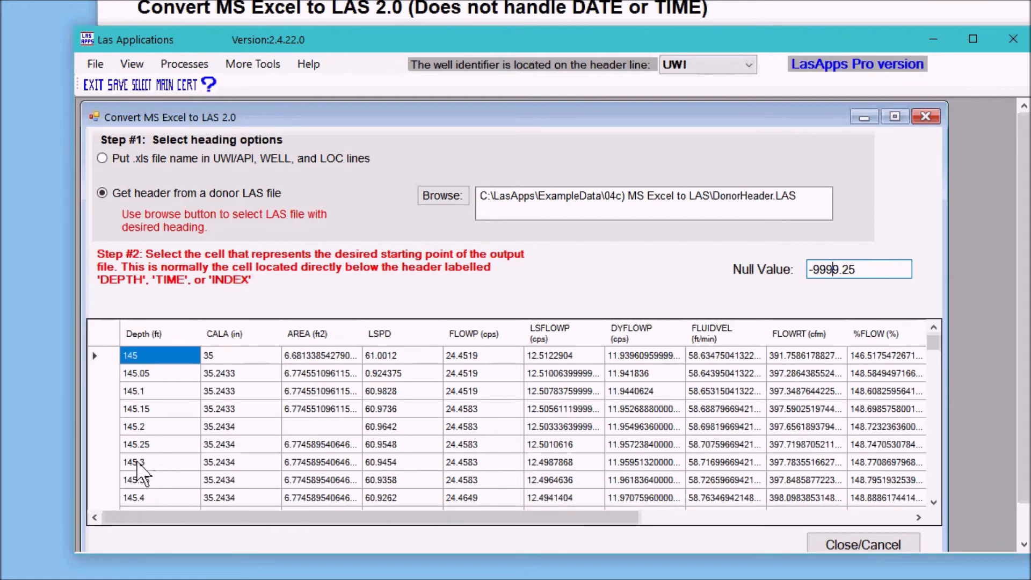
Step: Mark depth 145.3 as the output's starting point, with null value -9999.25
click(135, 462)
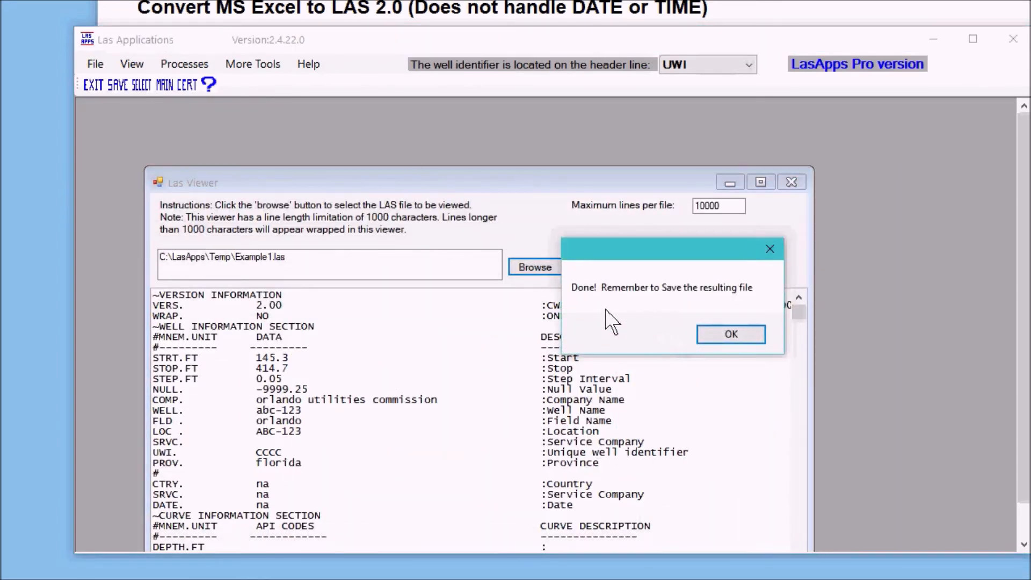
mouse_move(627, 318)
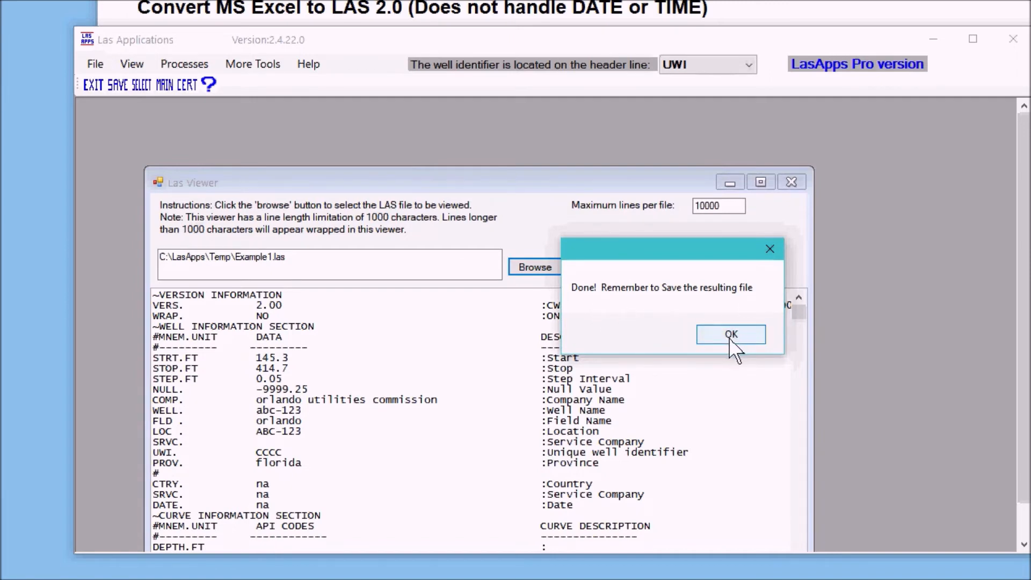
Step: Dismiss the Done message, scroll through Example1.las, and close the LAS viewer
click(730, 334)
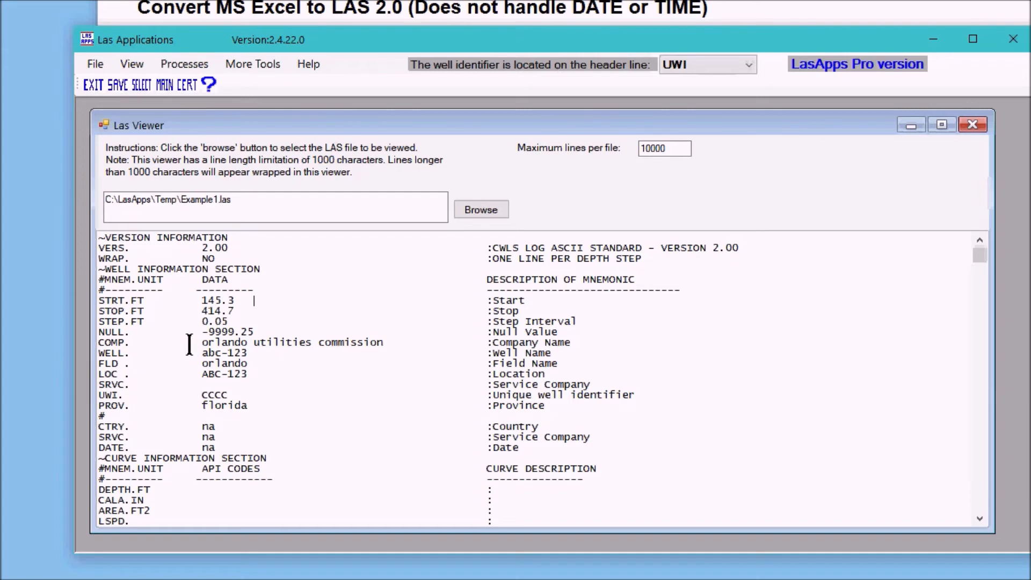
mouse_move(266, 404)
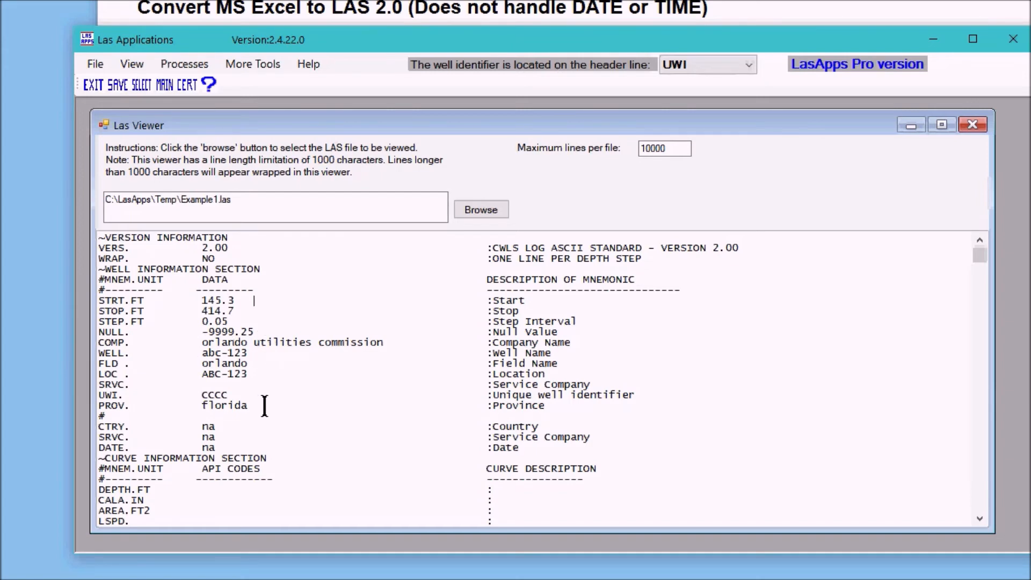
mouse_move(276, 454)
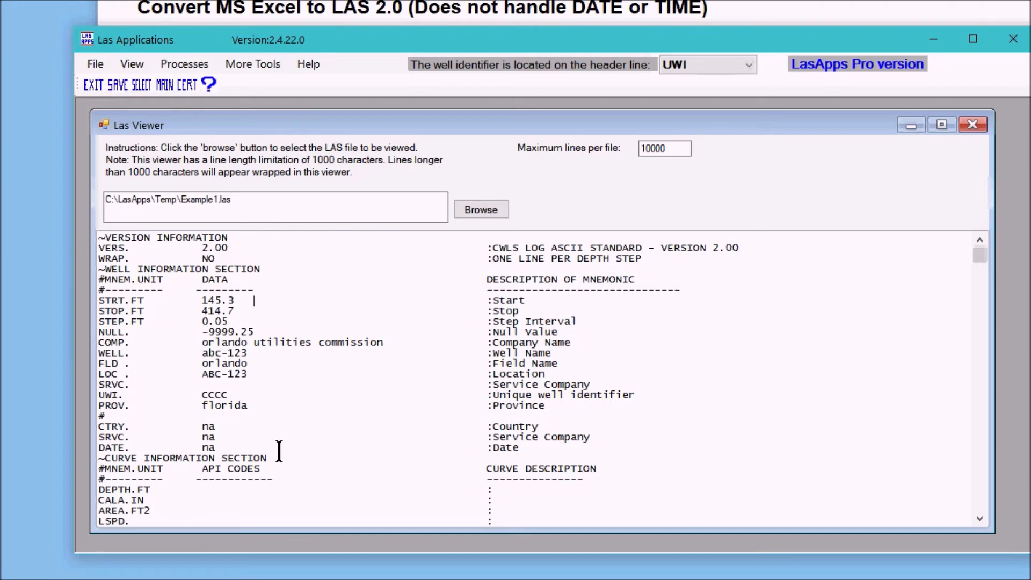
mouse_move(347, 436)
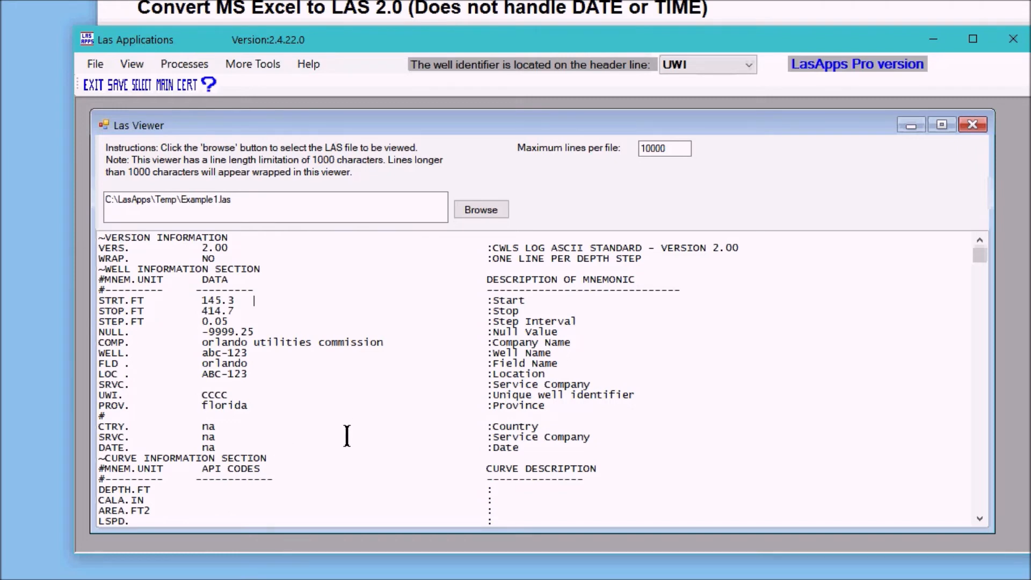
mouse_move(348, 425)
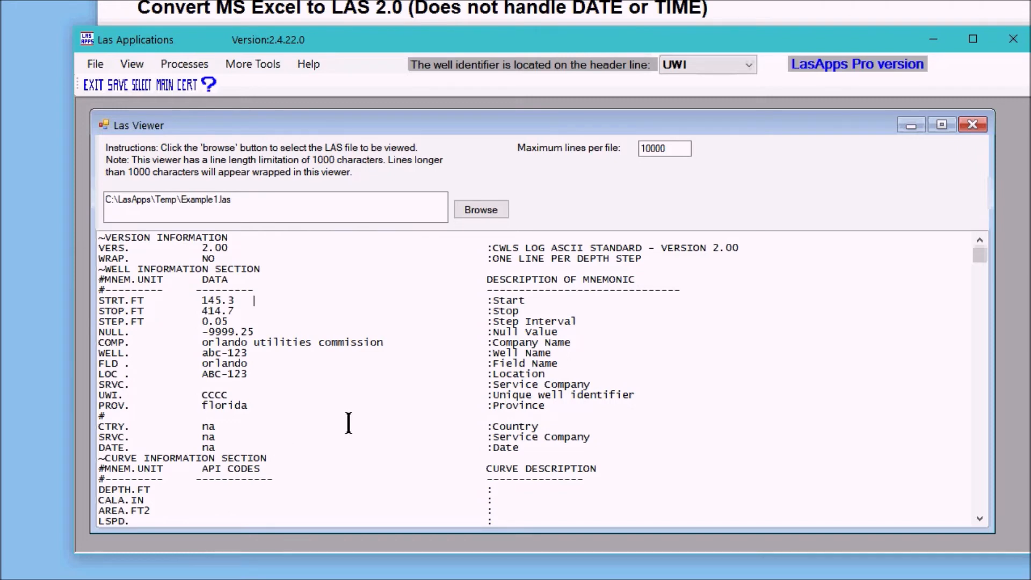
scroll(down, 3)
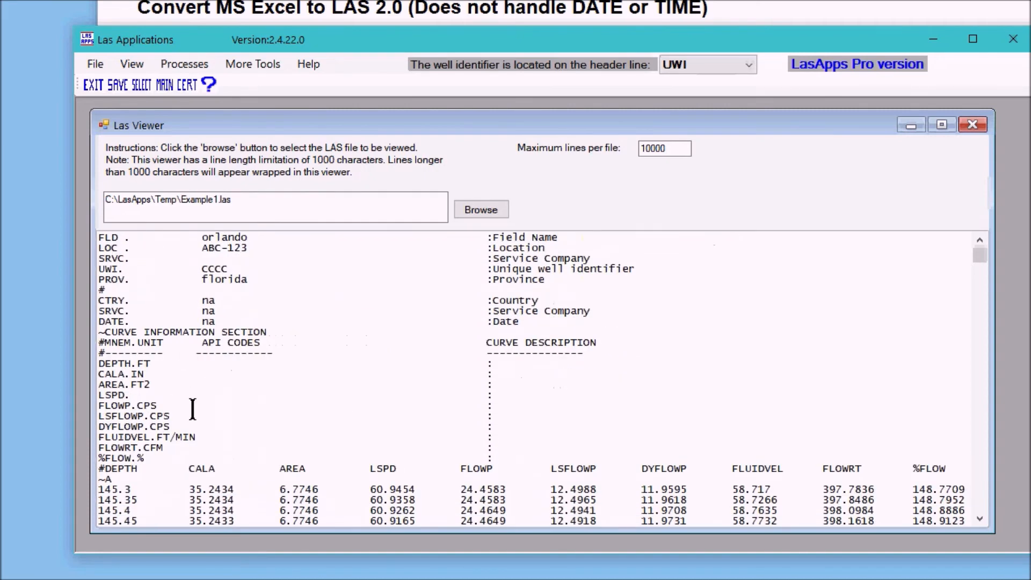
scroll(down, 3)
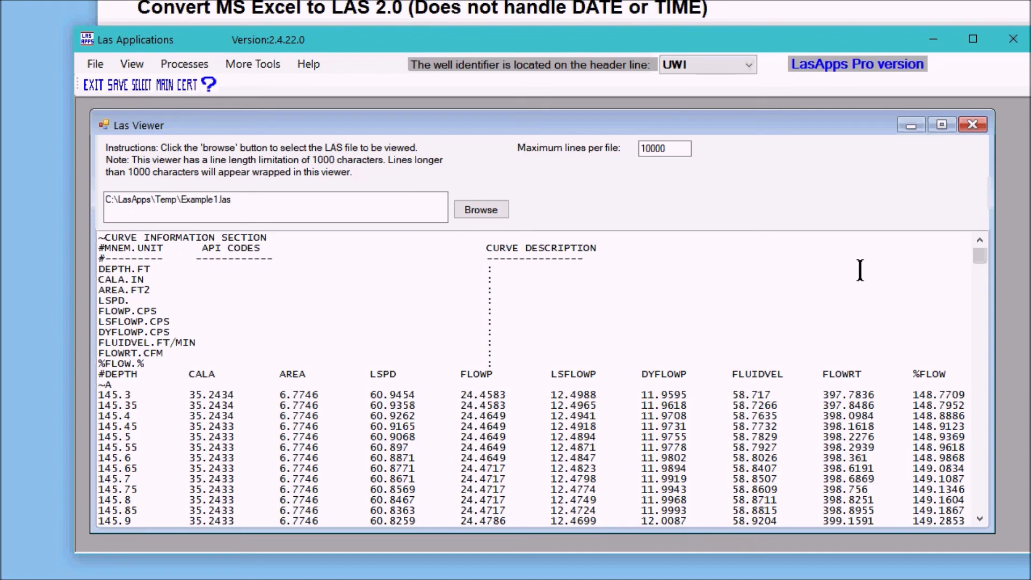
click(973, 124)
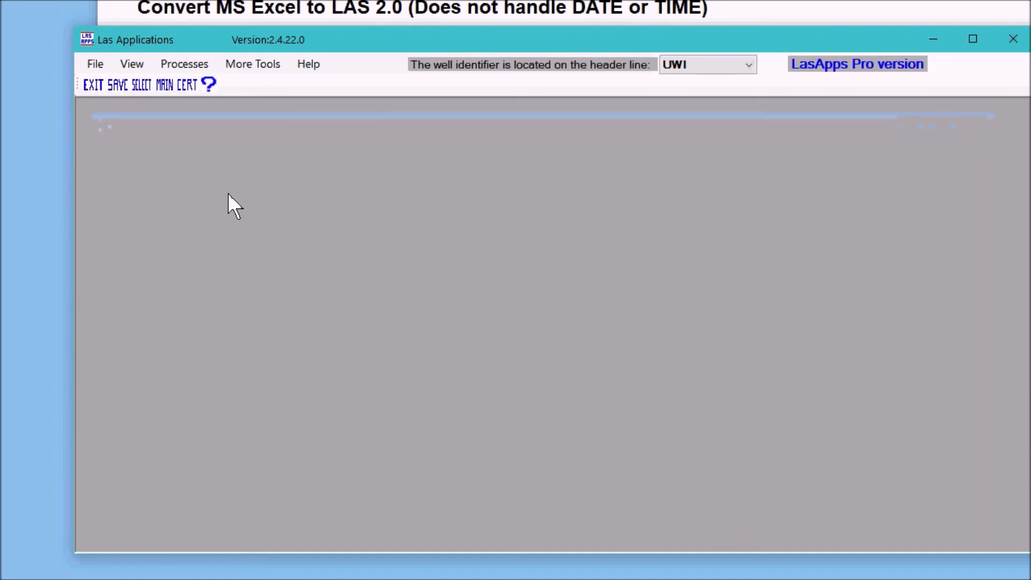
Step: Run CERT on Example1.las and acknowledge the no-errors result
click(185, 84)
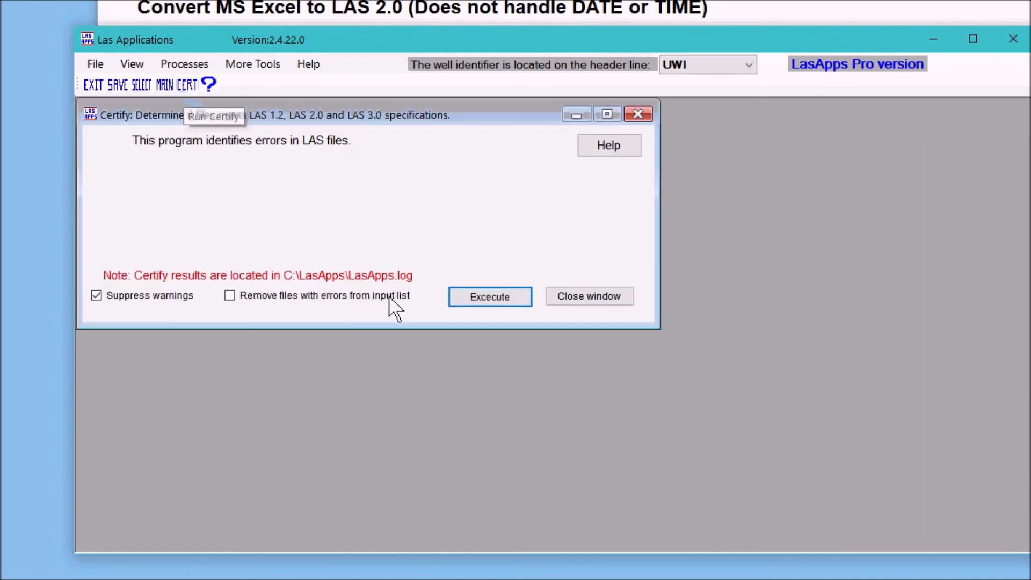
mouse_move(509, 425)
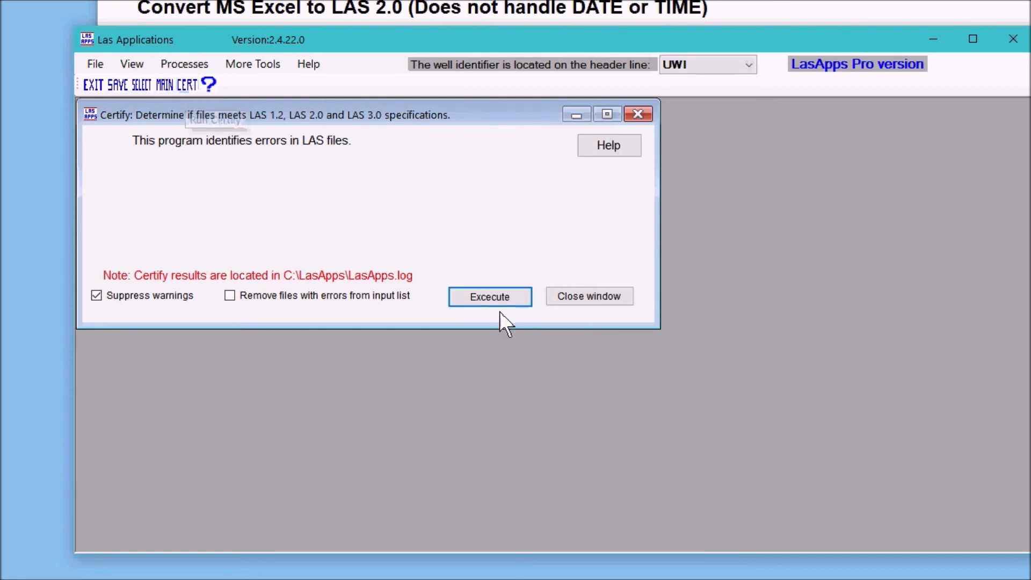
click(489, 295)
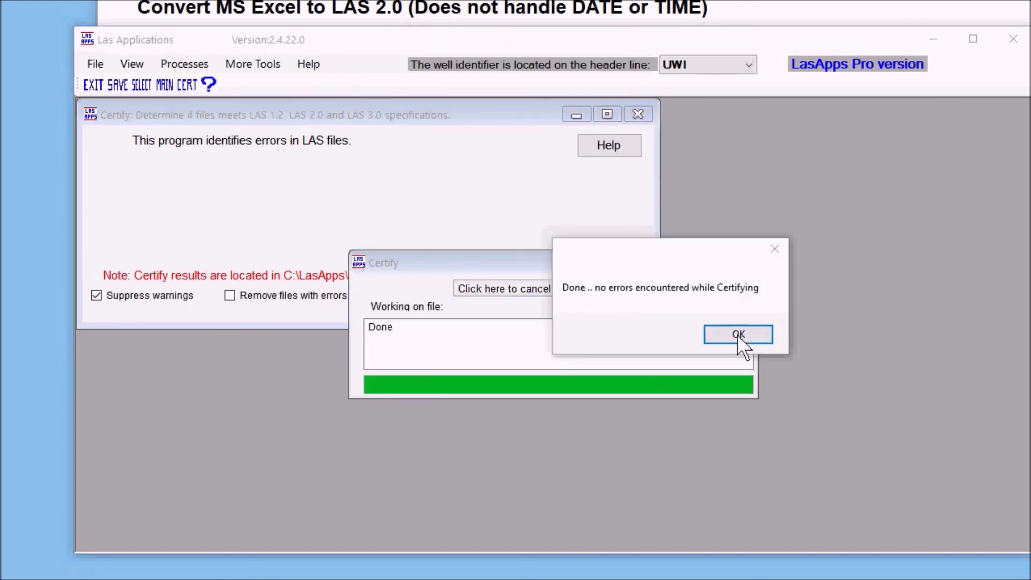
click(738, 334)
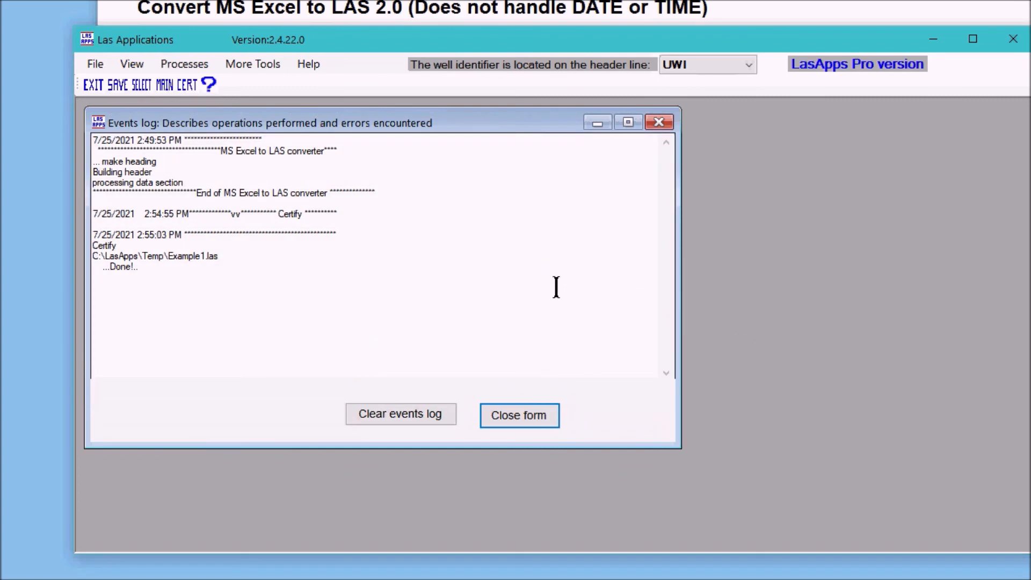
mouse_move(490, 172)
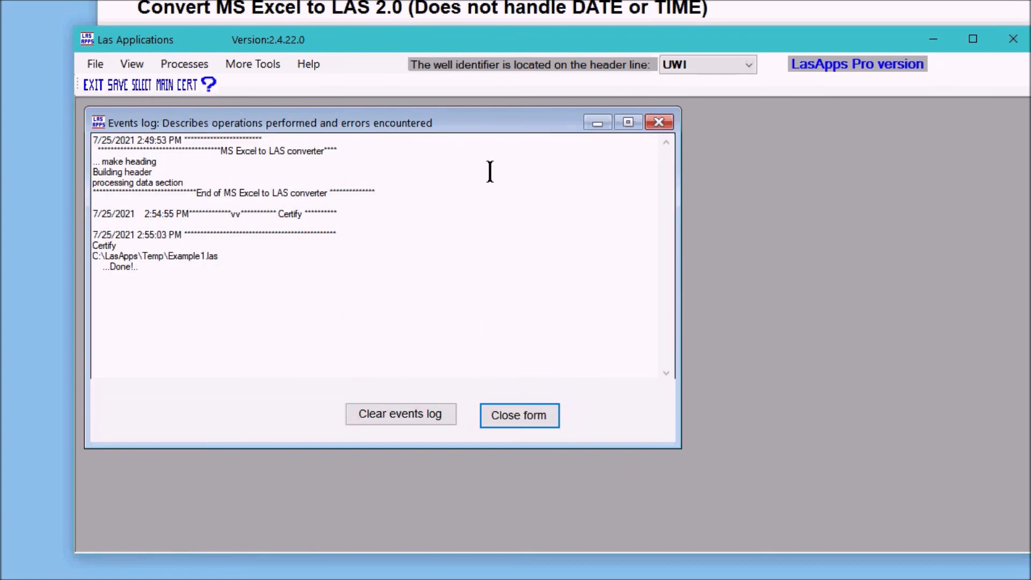
mouse_move(198, 232)
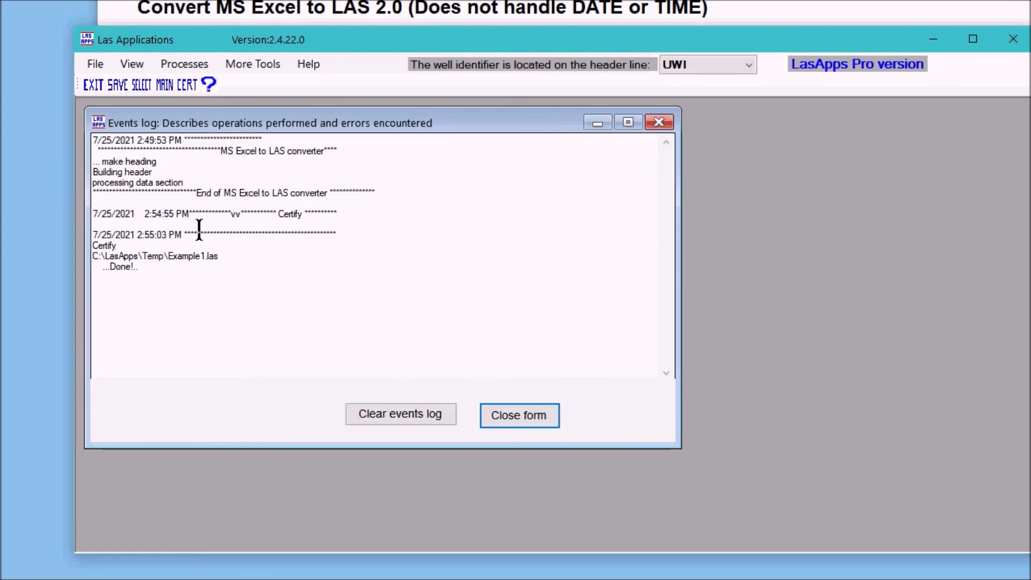
Step: Review the Events log entries for the Example1.las conversion and certification, then close it
click(131, 64)
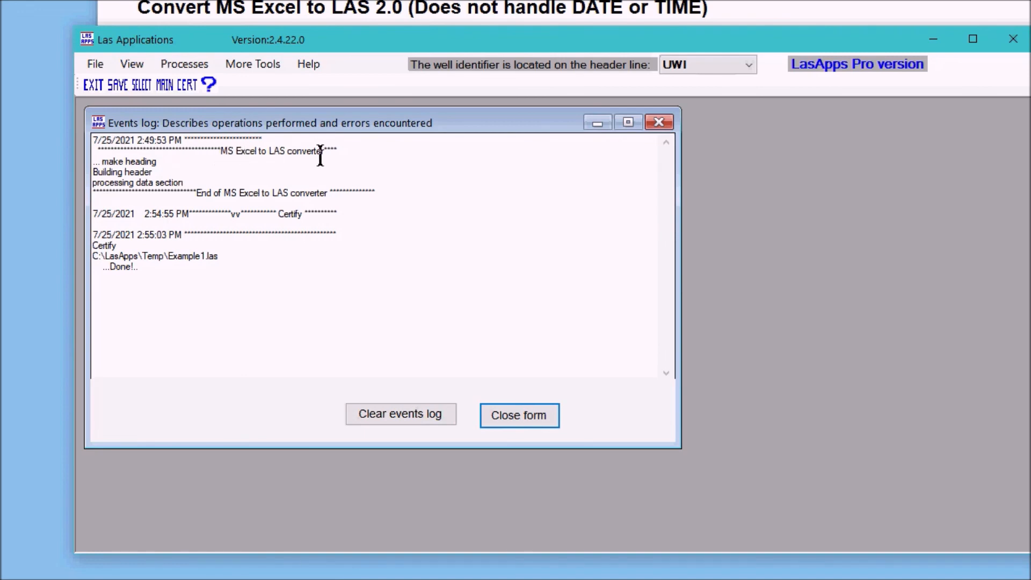
mouse_move(168, 170)
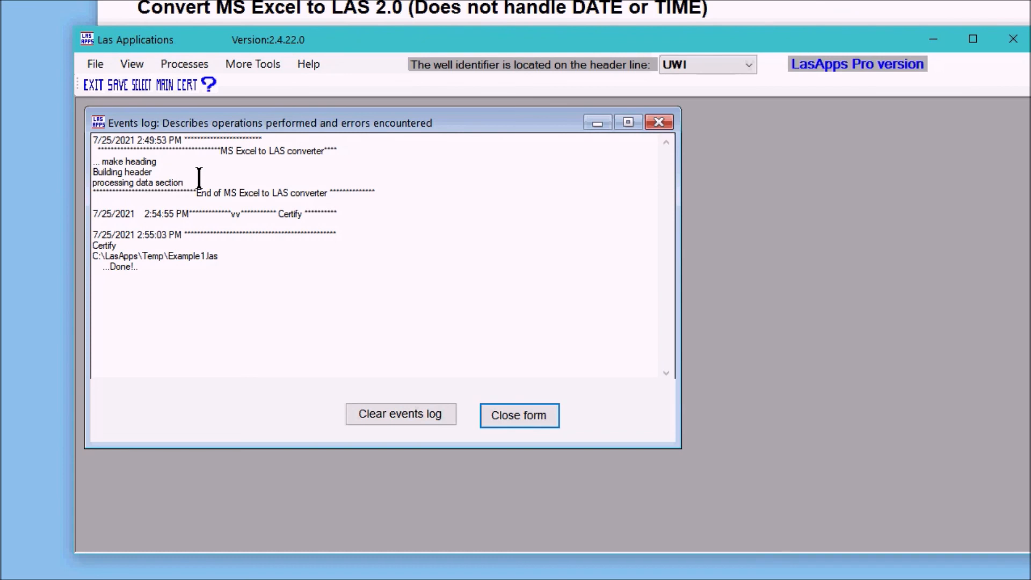
mouse_move(262, 296)
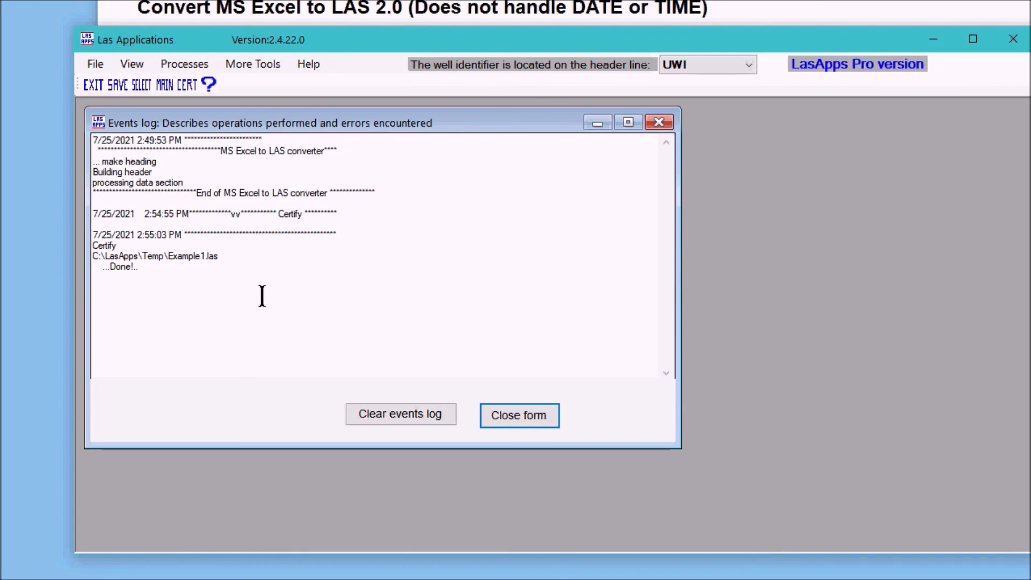
mouse_move(164, 287)
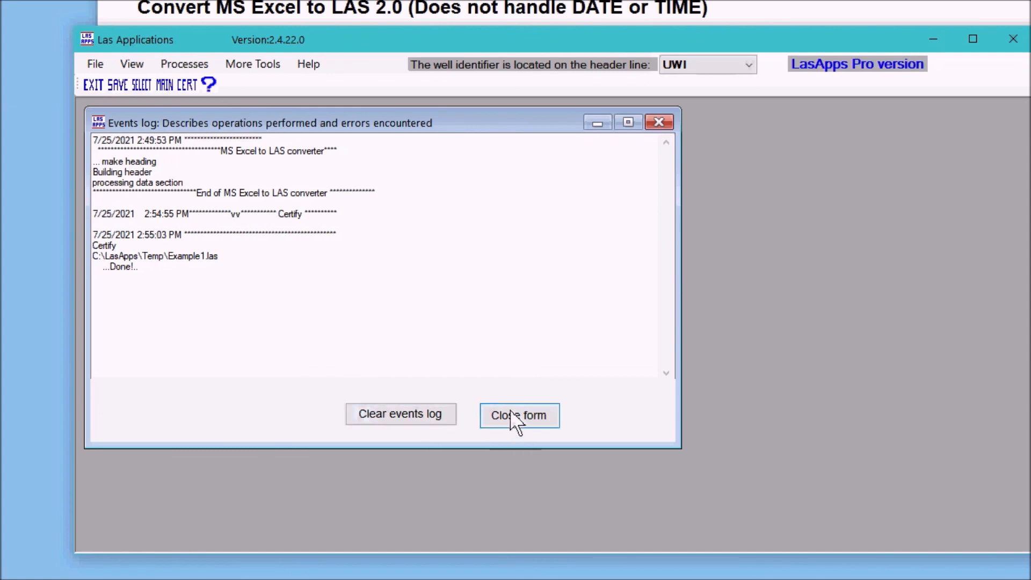
click(519, 415)
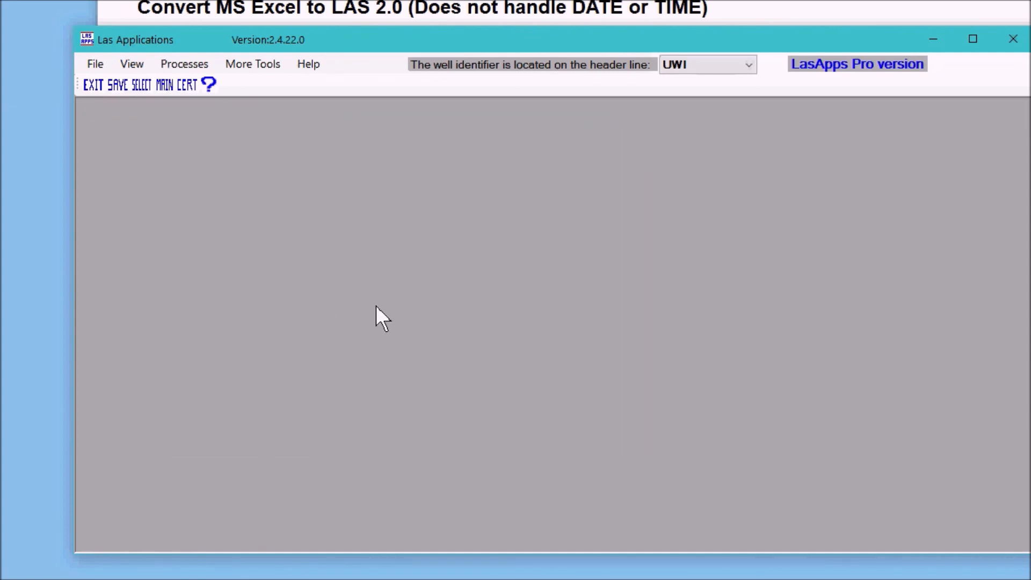
mouse_move(293, 369)
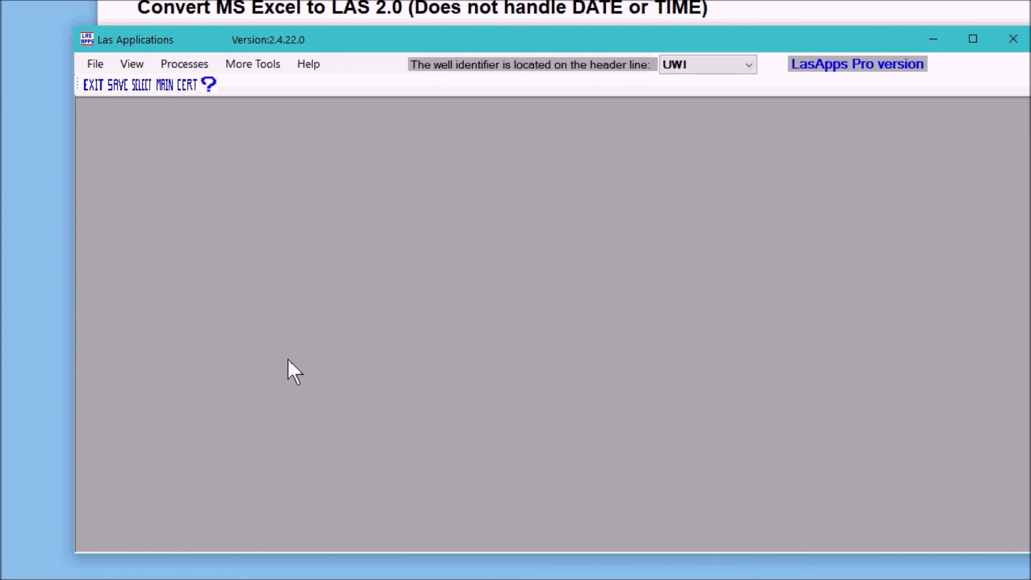
mouse_move(118, 85)
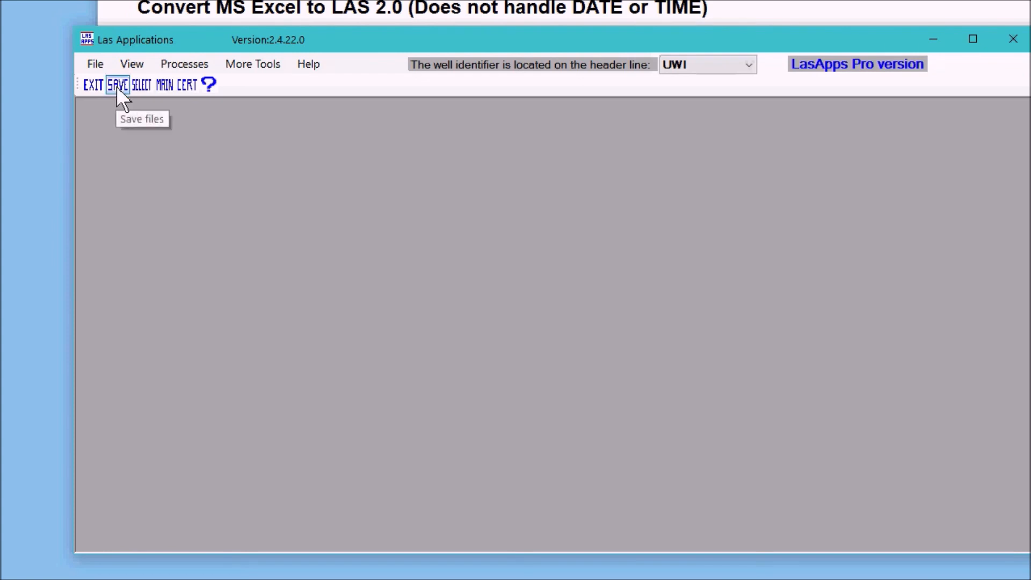
Step: Save the certified LAS file to the 1-workbench folder on drive C
click(119, 85)
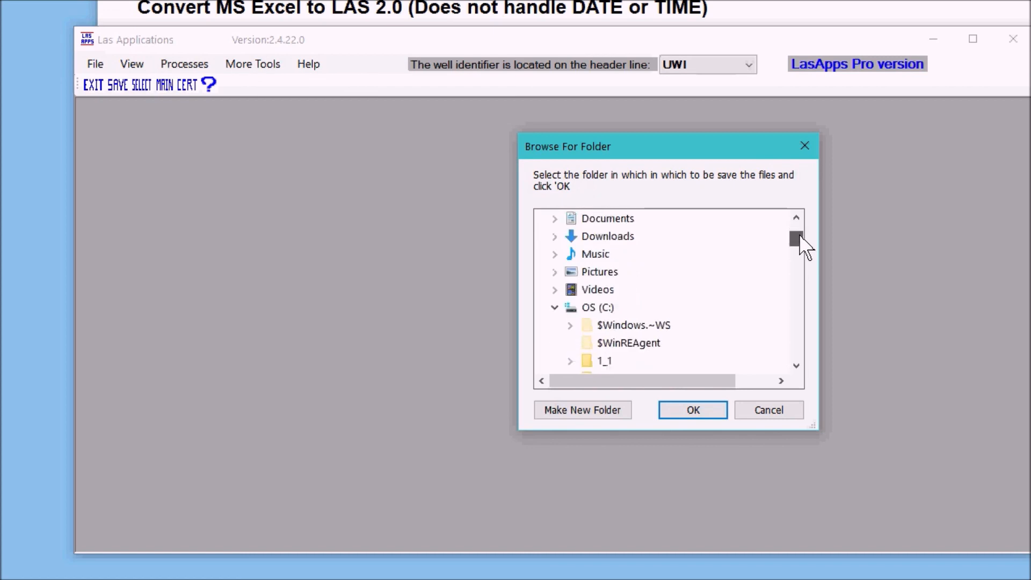
scroll(down, 3)
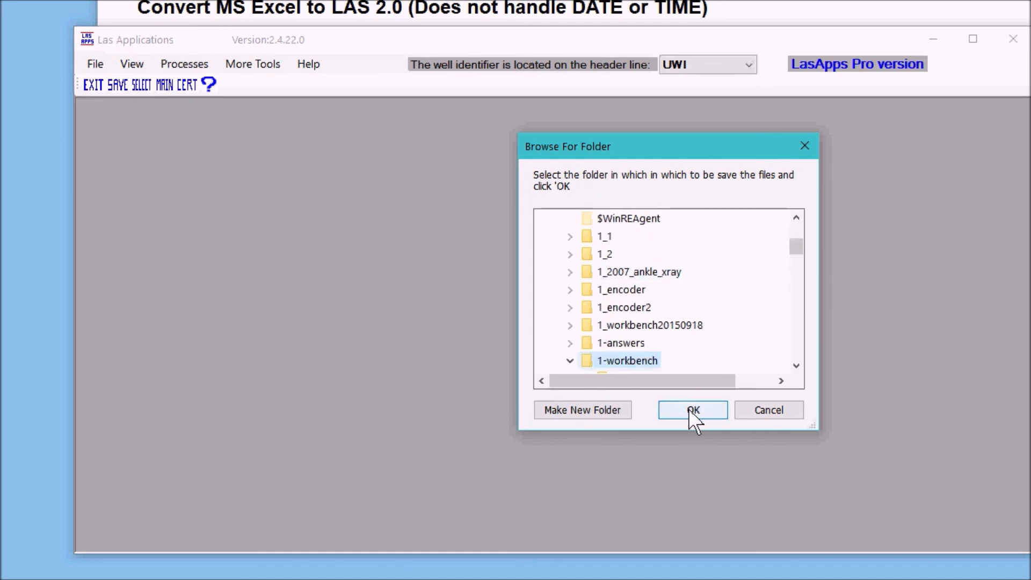
click(692, 409)
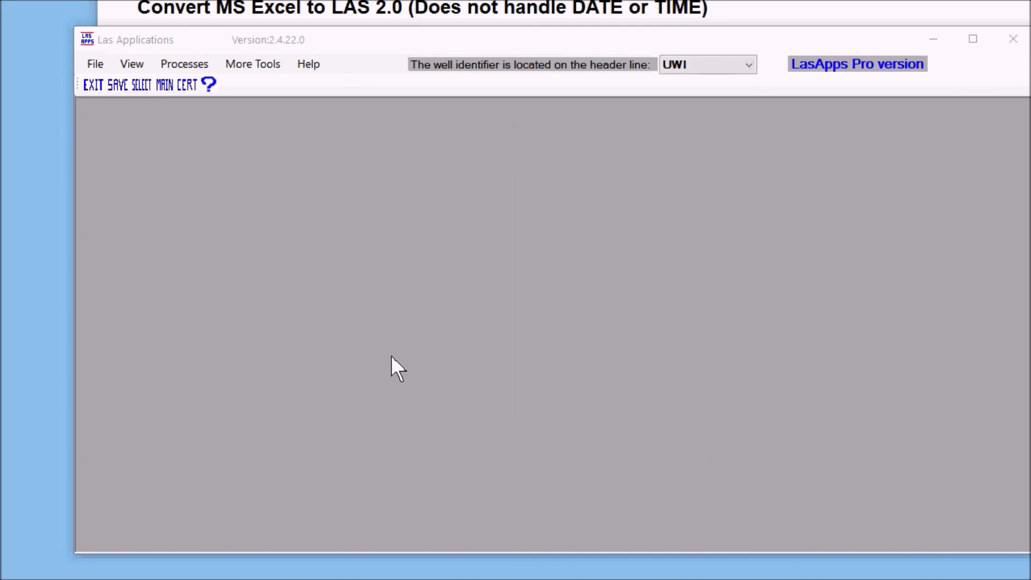